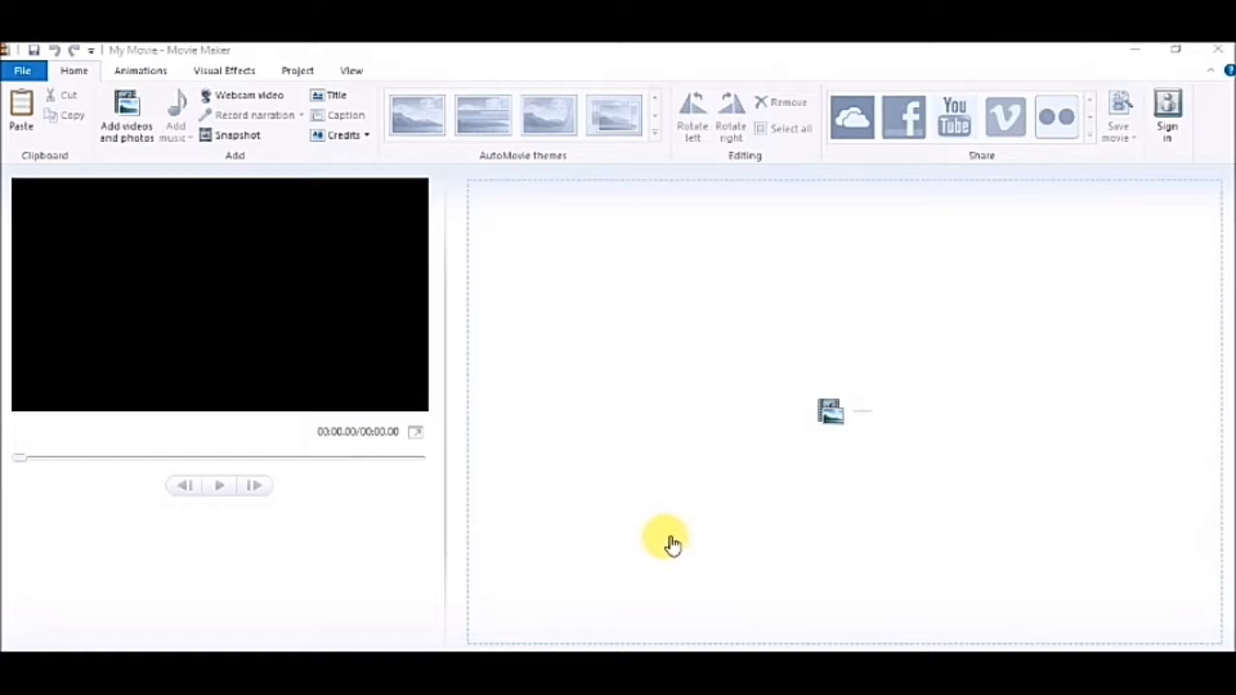
pyautogui.moveTo(126, 114)
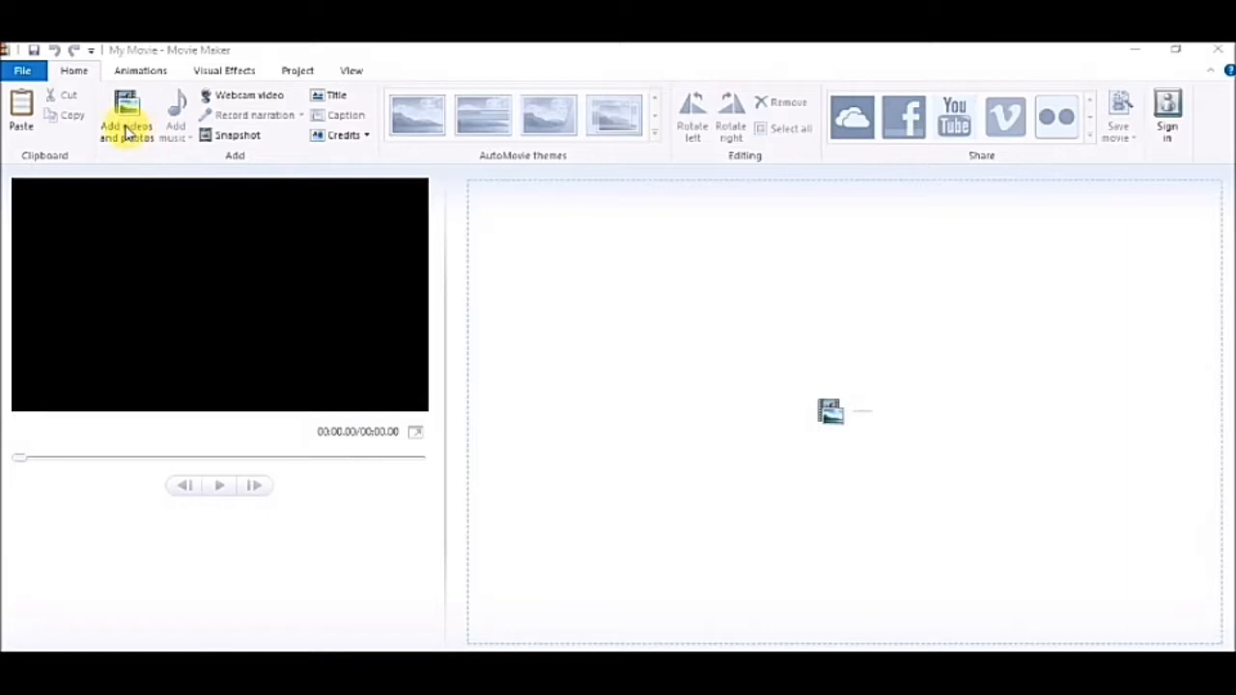
pyautogui.moveTo(128, 115)
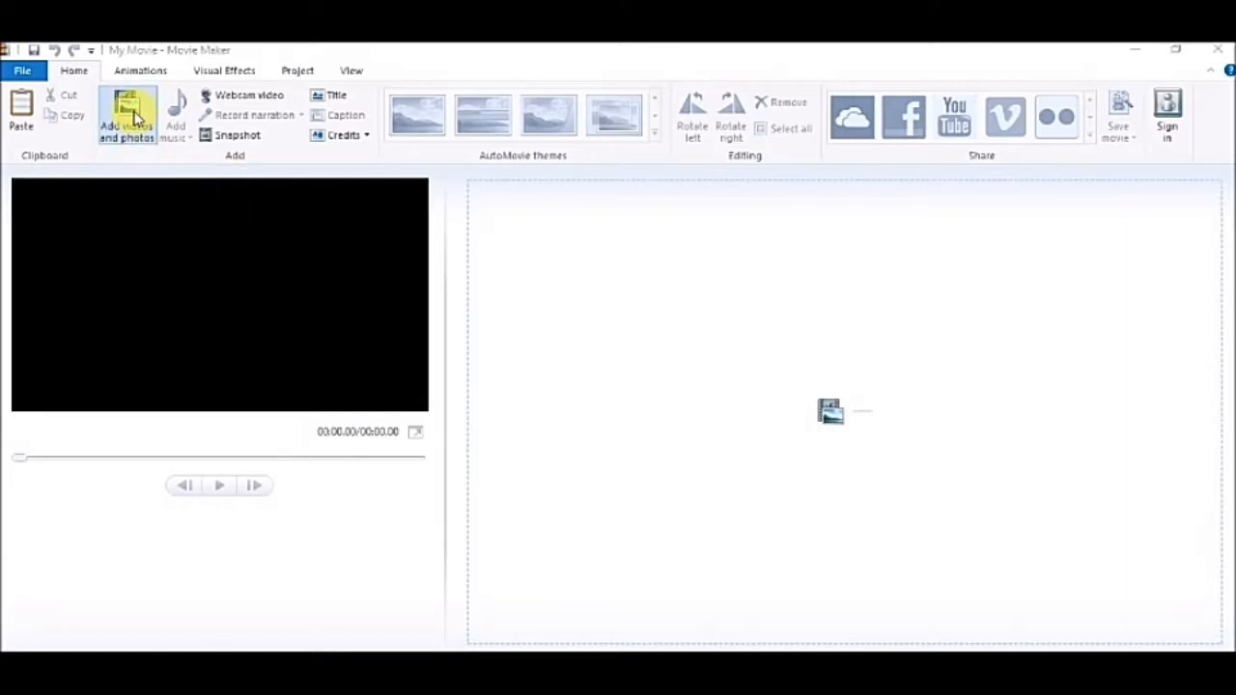
pyautogui.moveTo(174, 139)
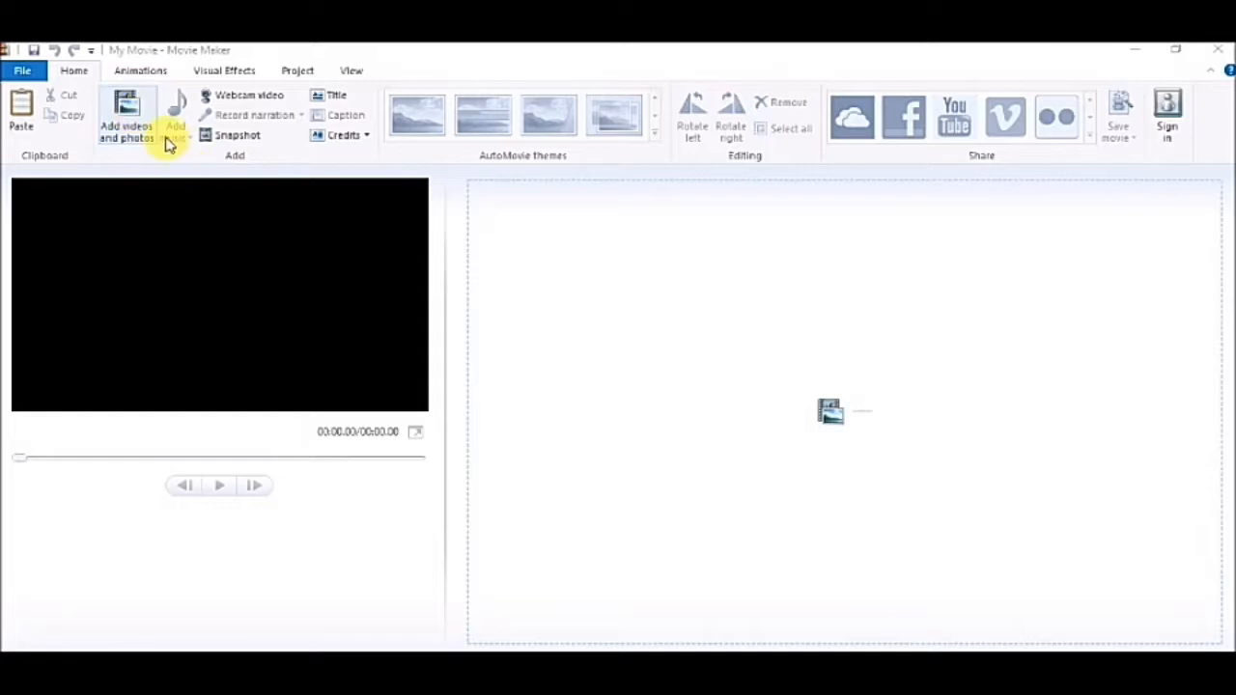
# Add Learn Hindi.mp4 from the Desktop to the storyboard
pyautogui.click(126, 116)
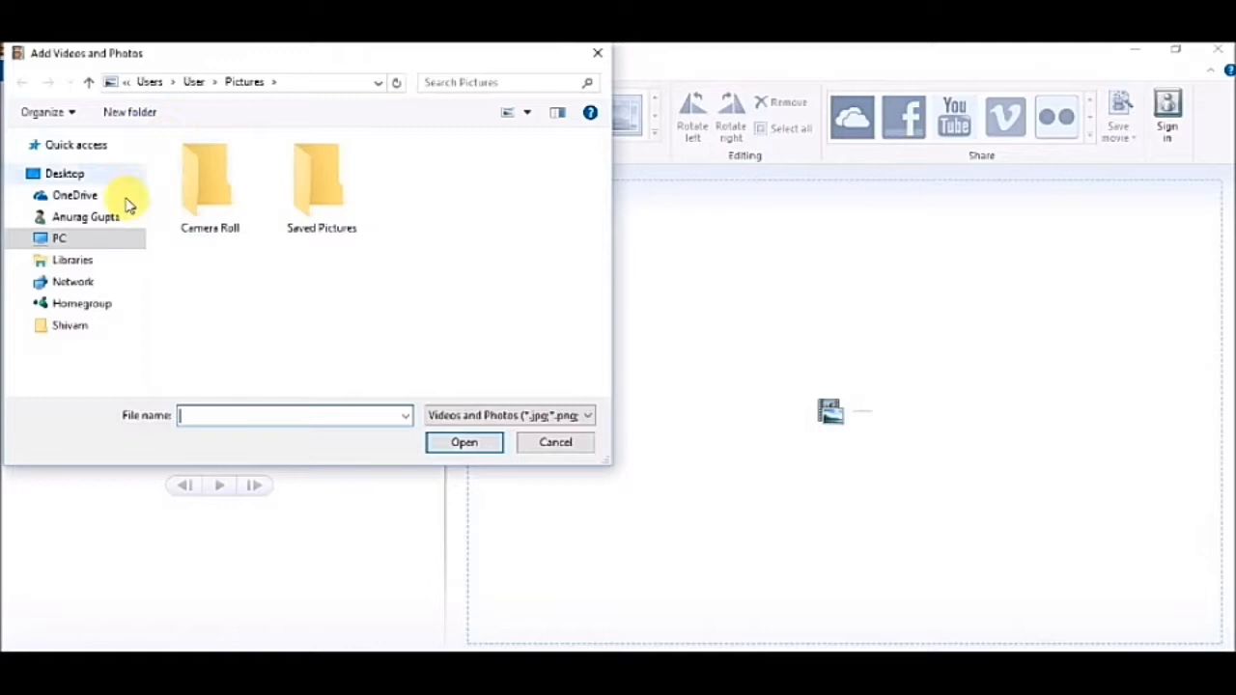
pyautogui.click(66, 174)
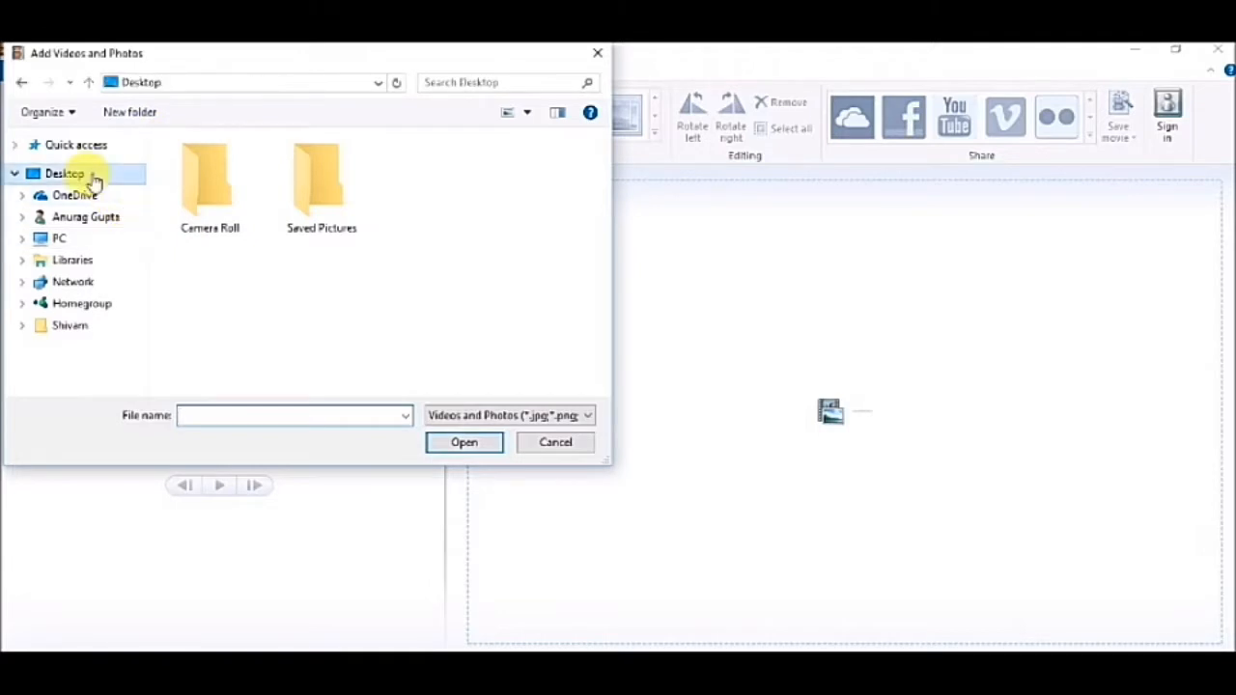
pyautogui.click(66, 174)
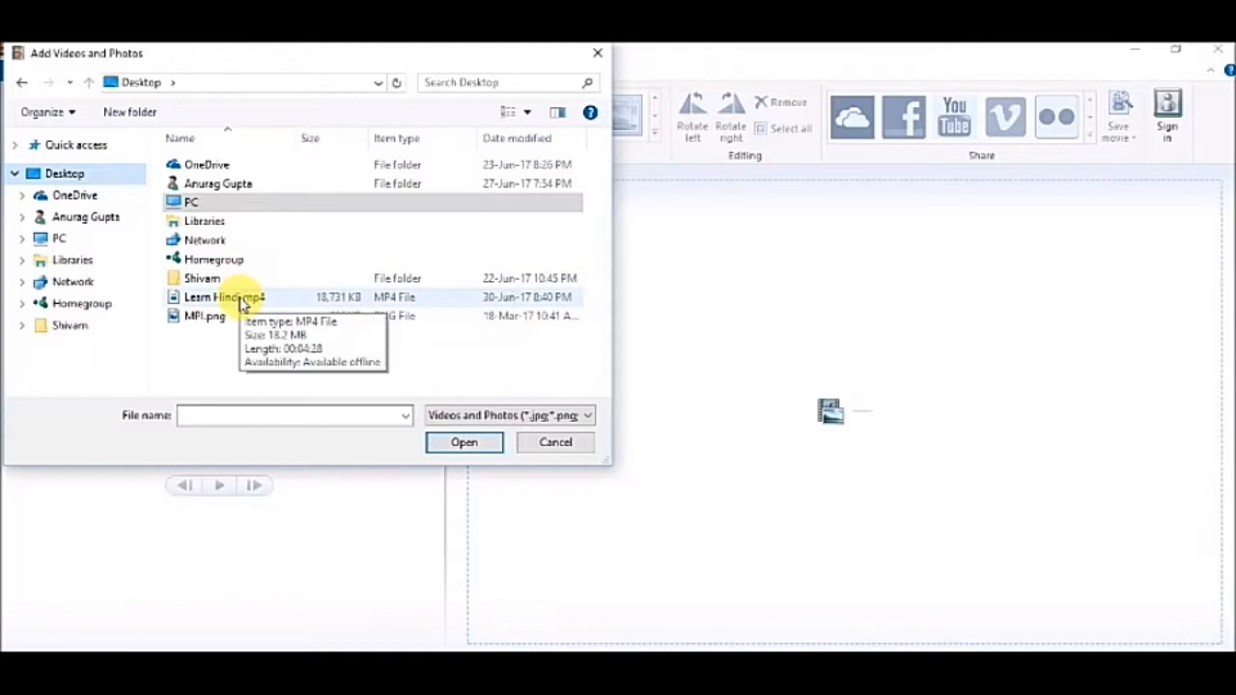
pyautogui.click(224, 297)
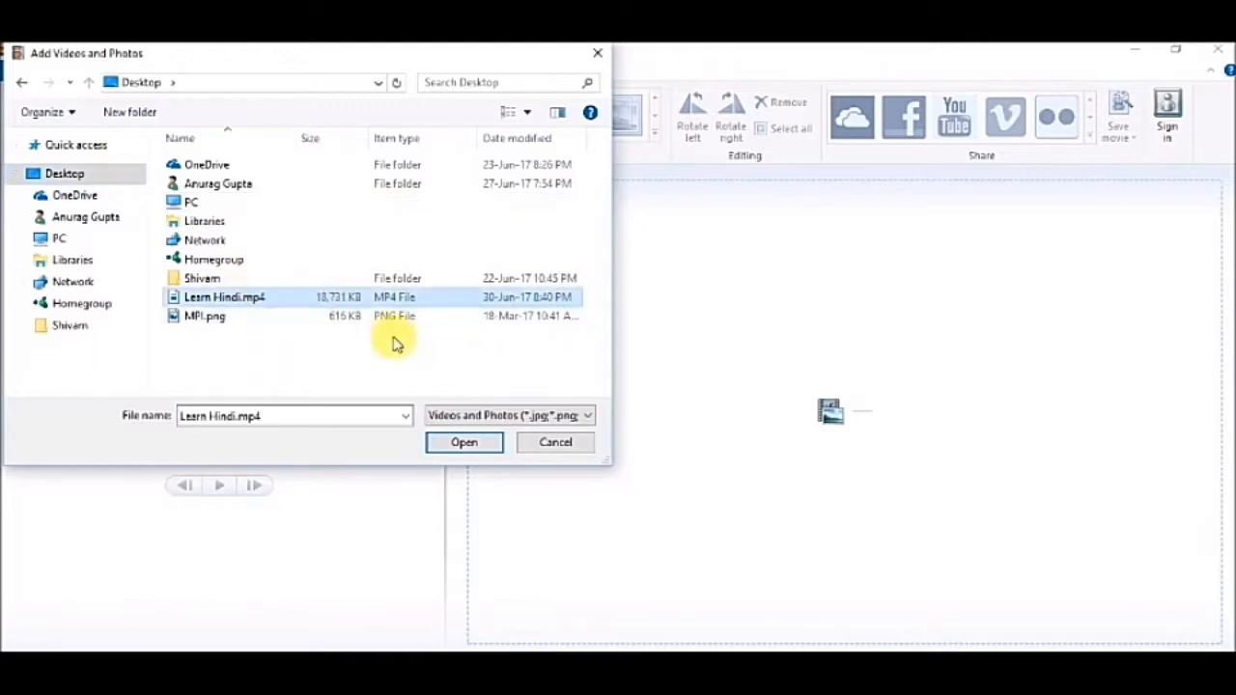
pyautogui.click(464, 442)
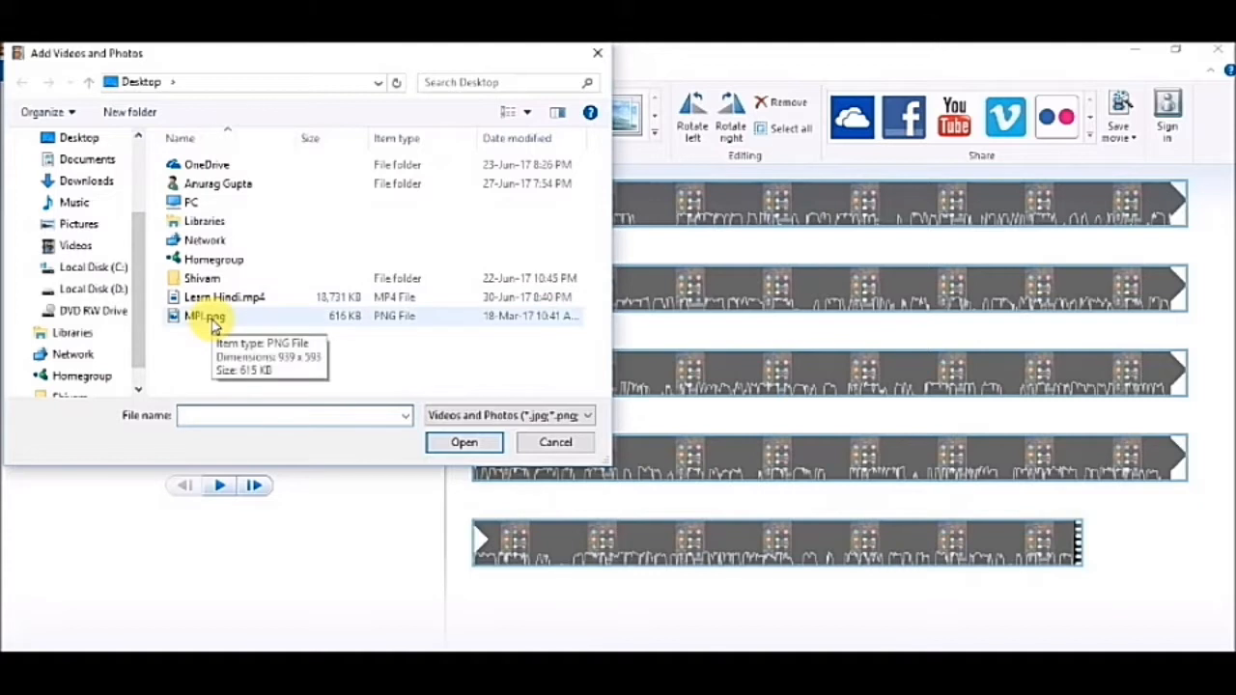
# Add the MPI.png India picture as clips around the Learn Hindi video
pyautogui.click(205, 317)
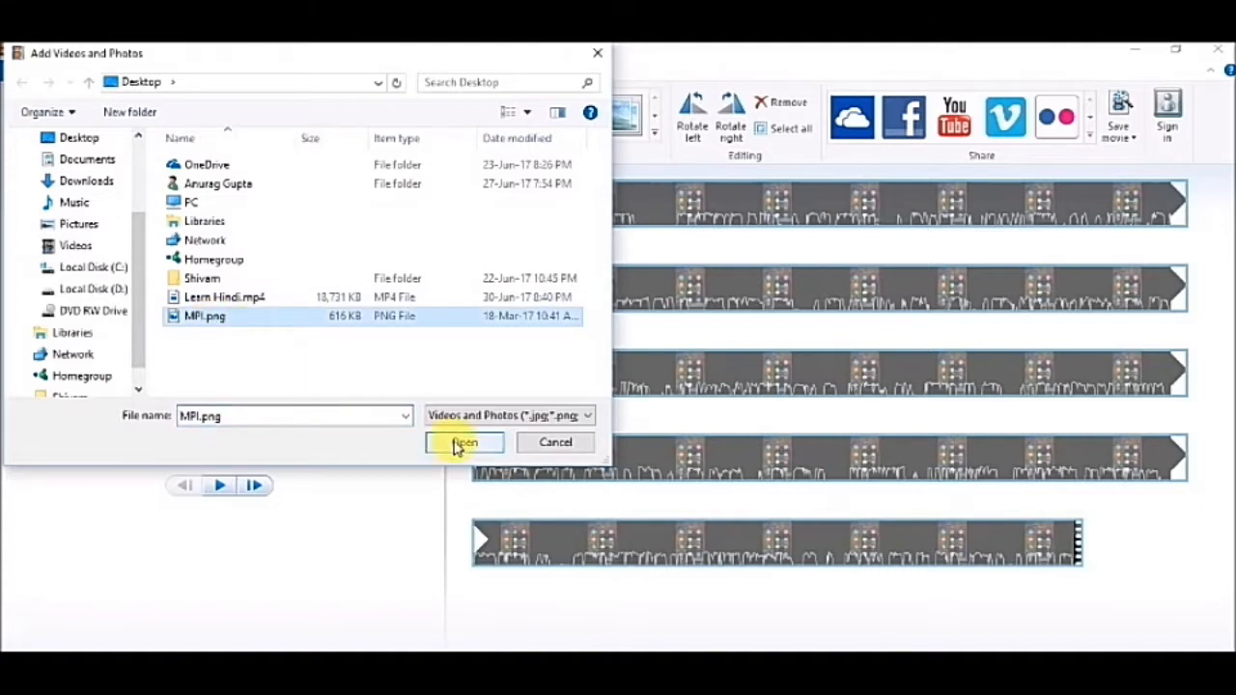
pyautogui.click(464, 442)
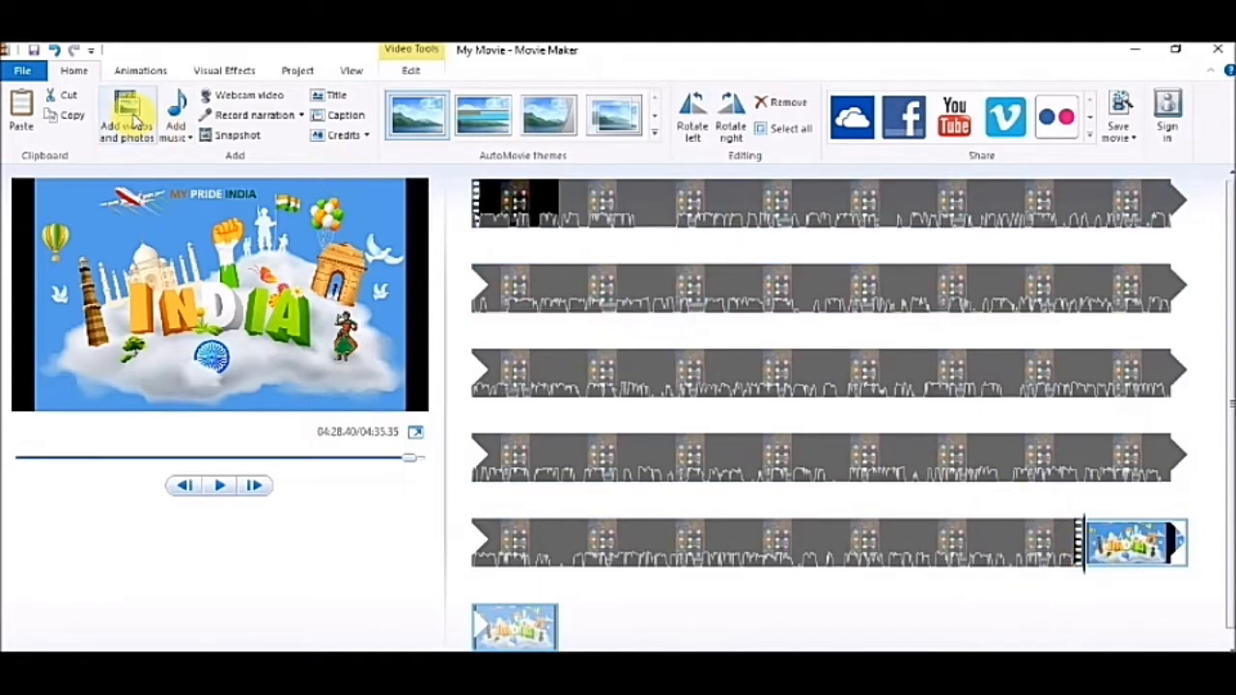
pyautogui.click(126, 114)
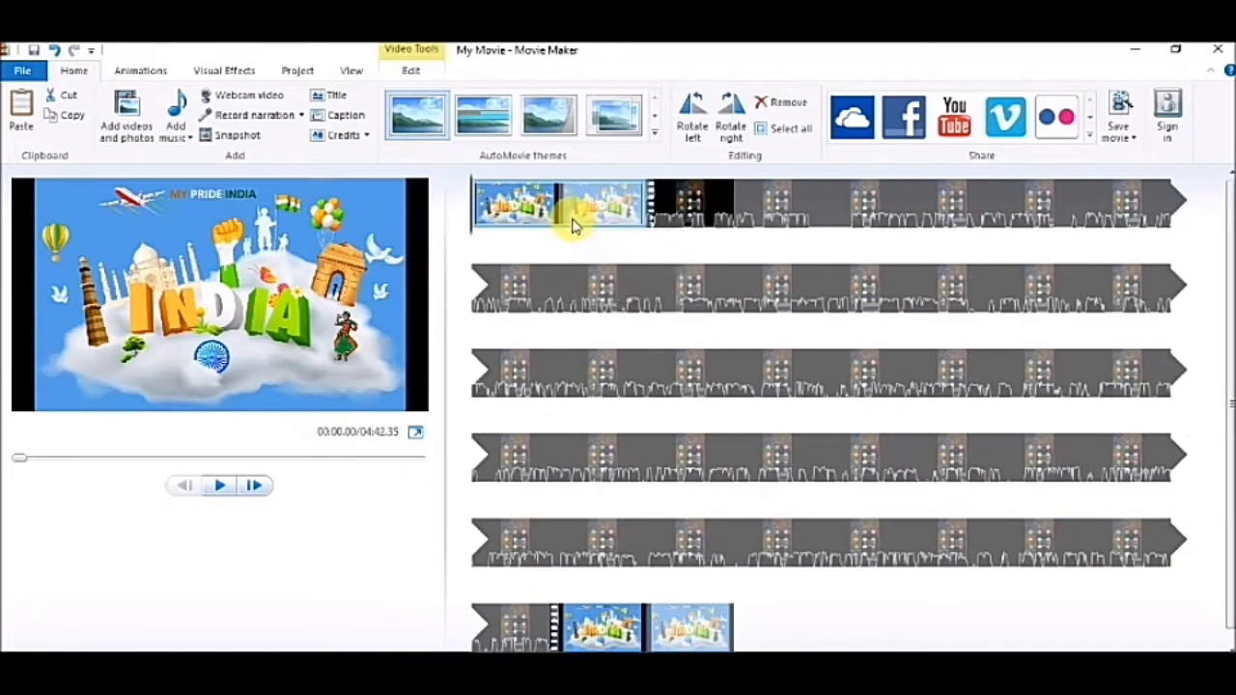
# Set the India picture clips' duration to 5.00 seconds so the movie runs 4:34
pyautogui.click(410, 70)
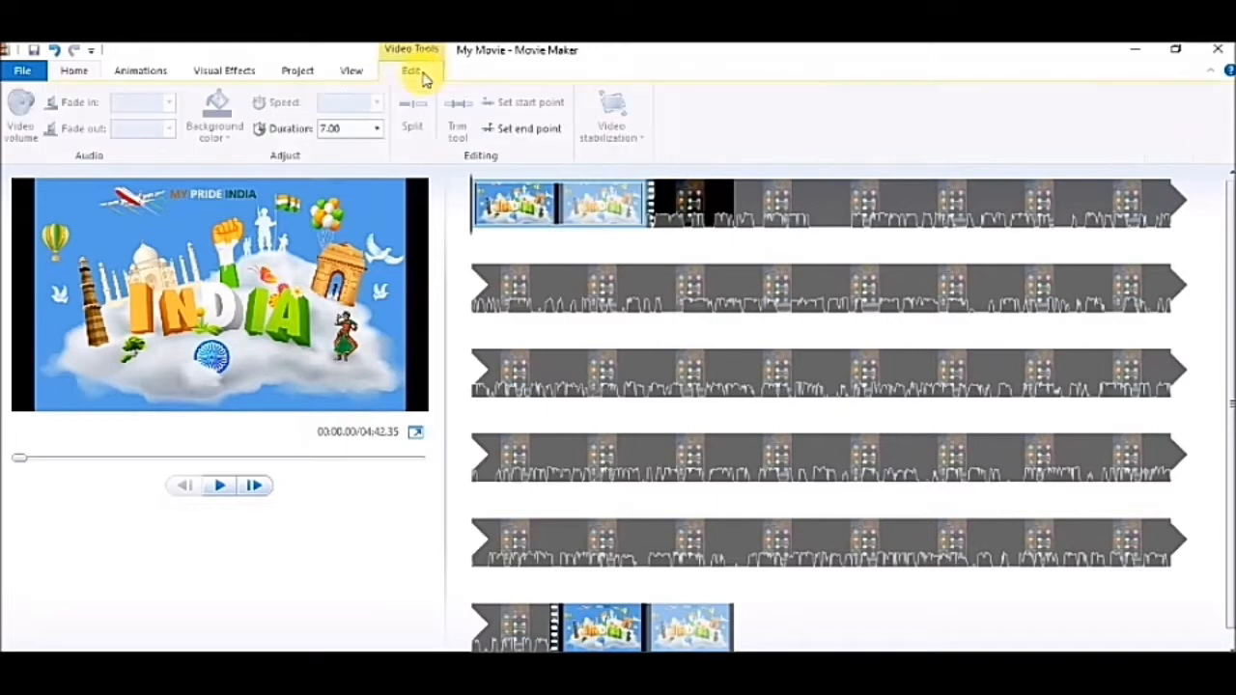
pyautogui.click(409, 70)
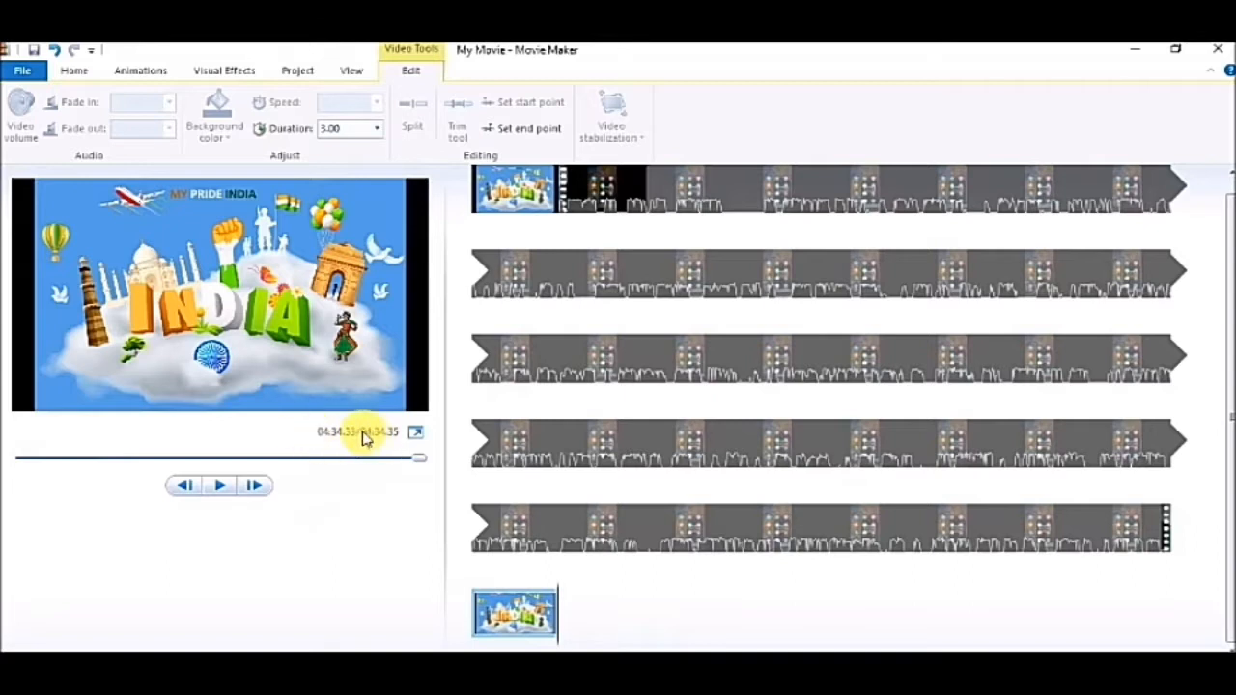
pyautogui.moveTo(220, 487)
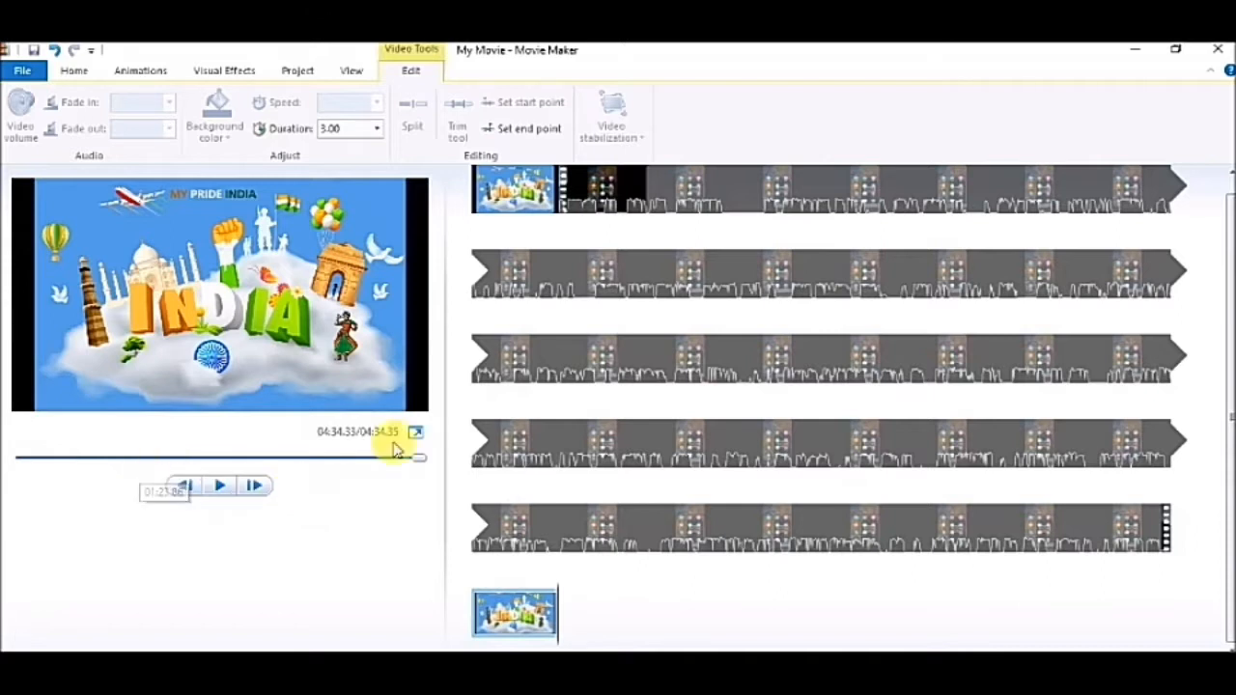
pyautogui.click(514, 203)
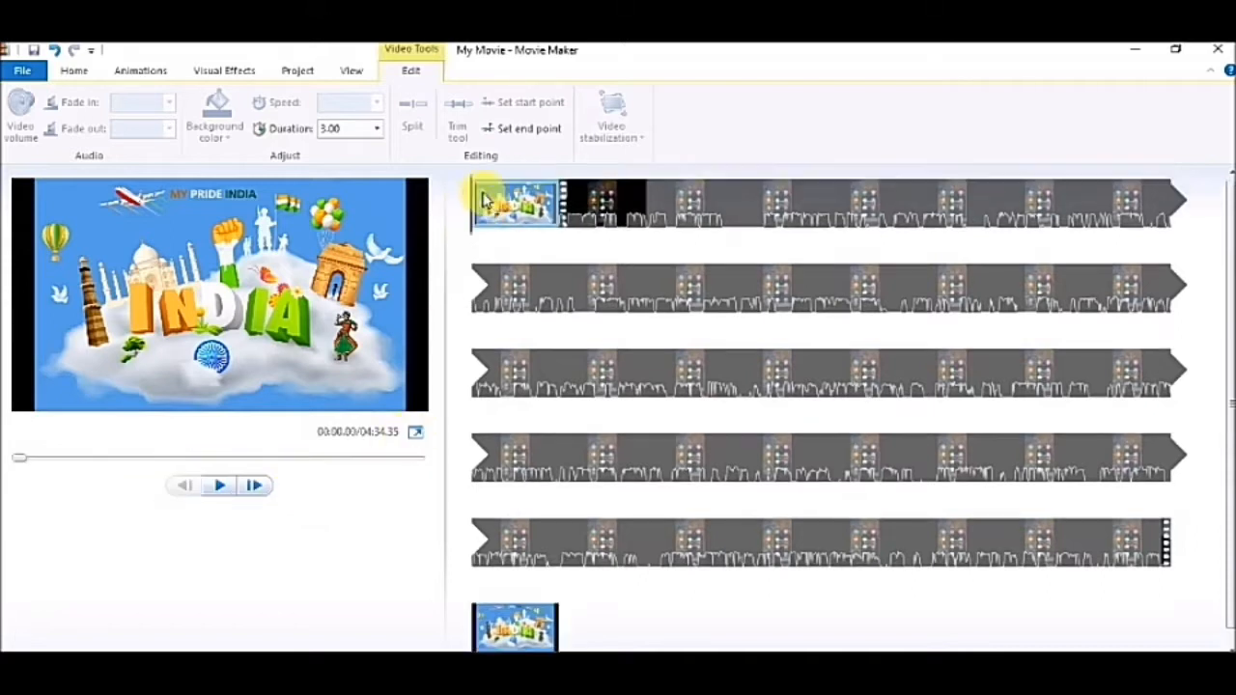
# Preview the movie from the first clip and stop the playback
pyautogui.click(217, 485)
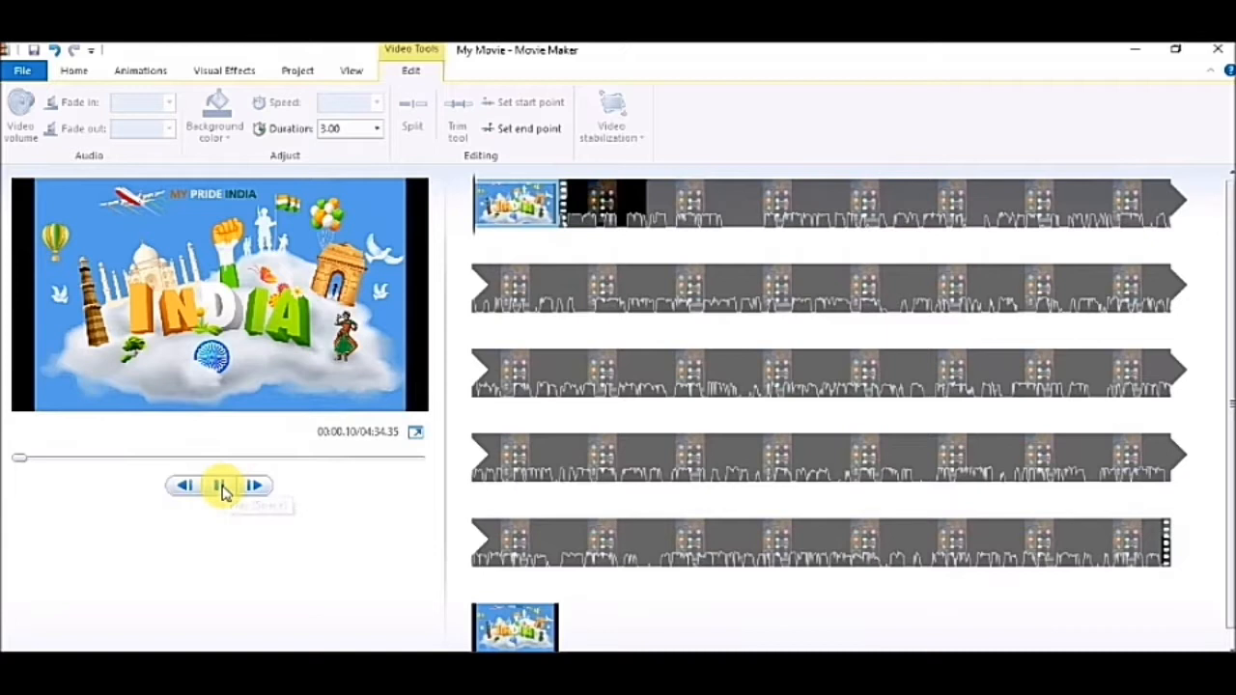
pyautogui.click(220, 487)
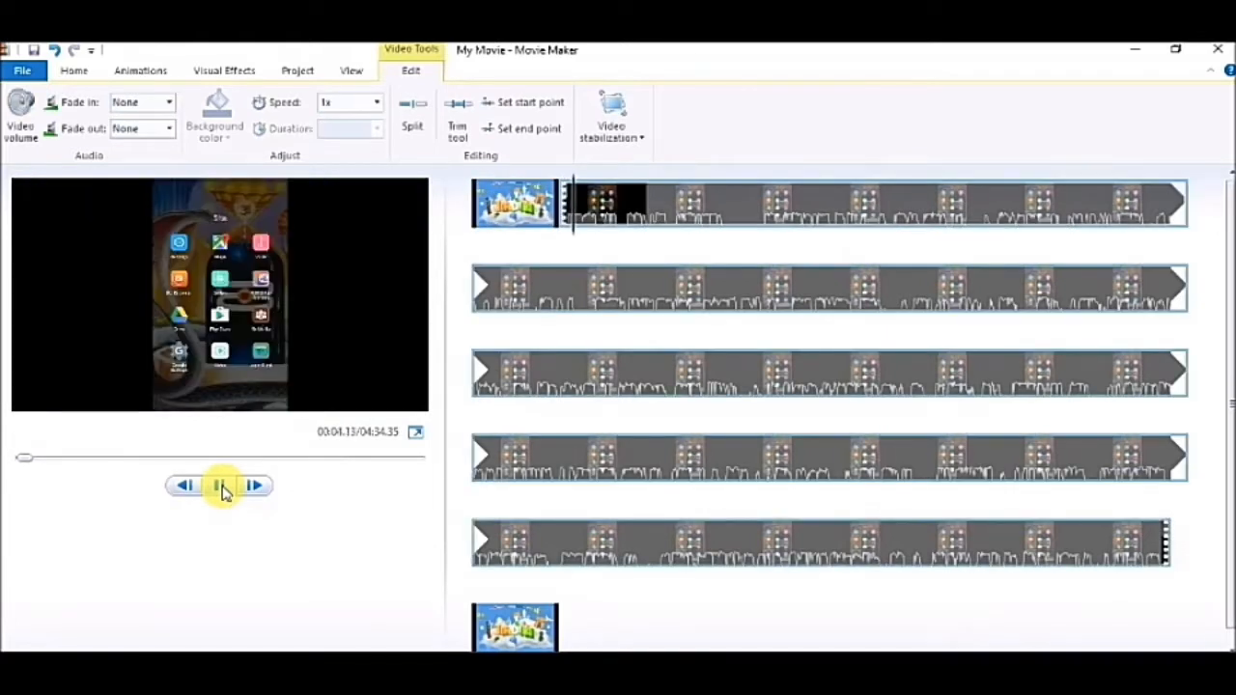
pyautogui.click(220, 486)
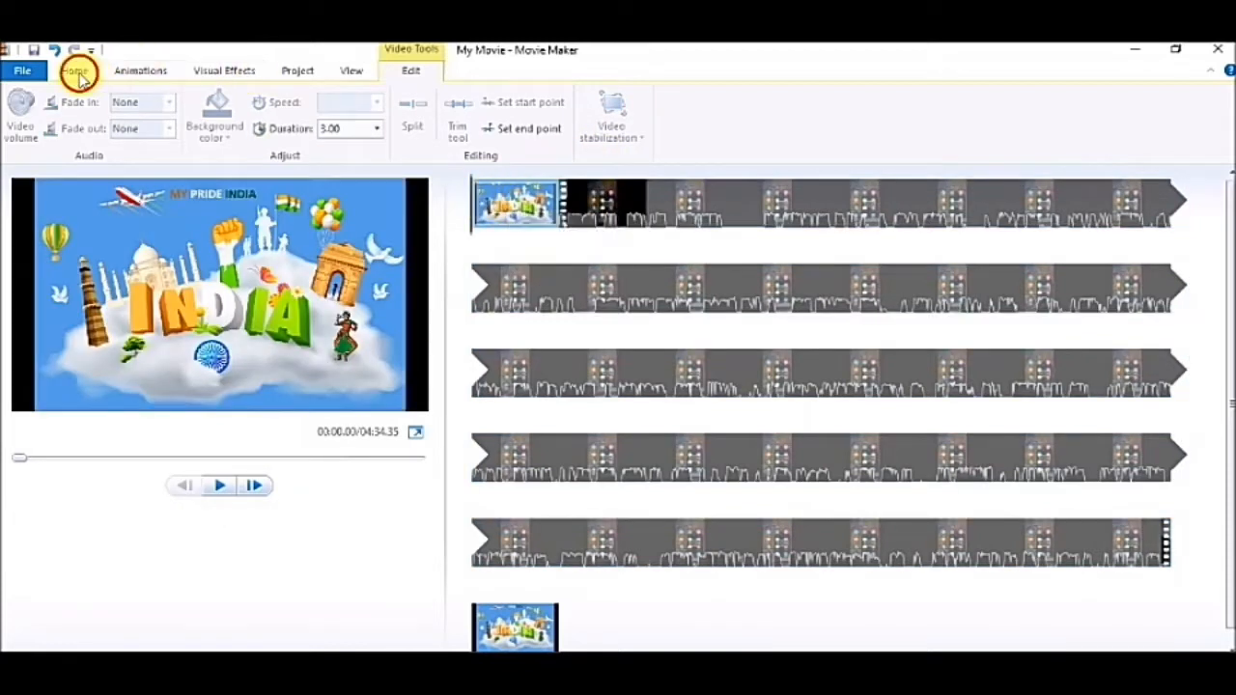
# Add a song from the Golden music folder on Local Disk (D:) as background music
pyautogui.click(73, 69)
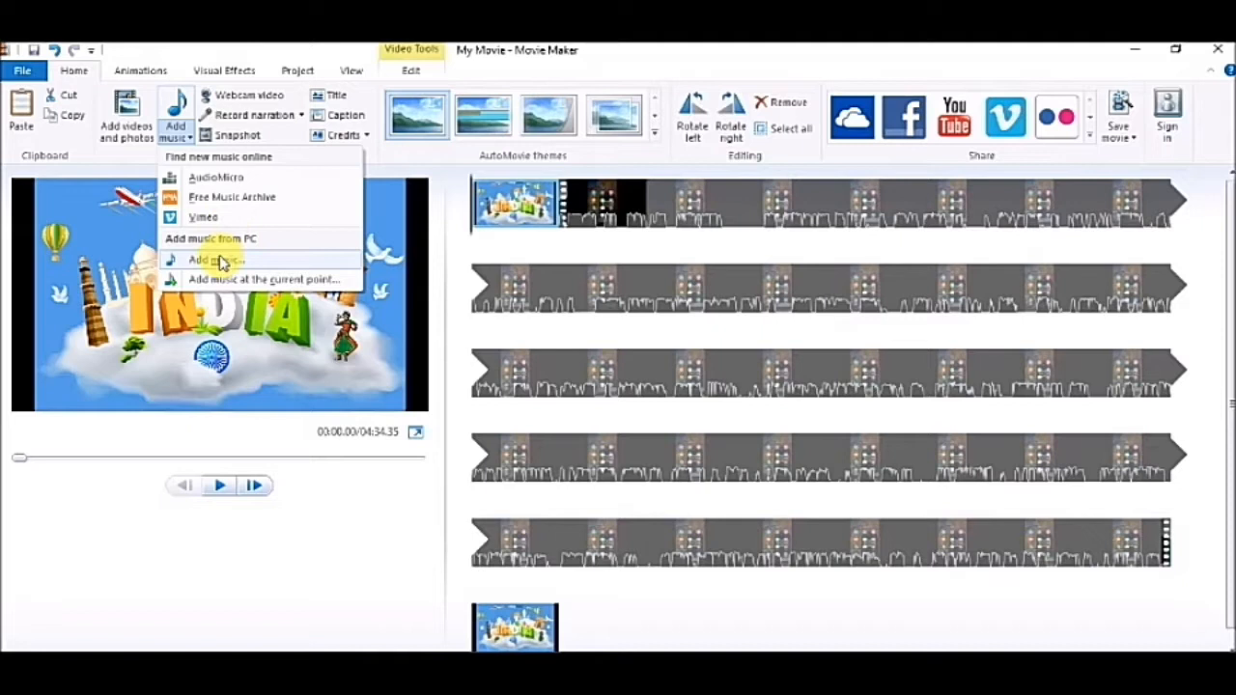
pyautogui.click(214, 259)
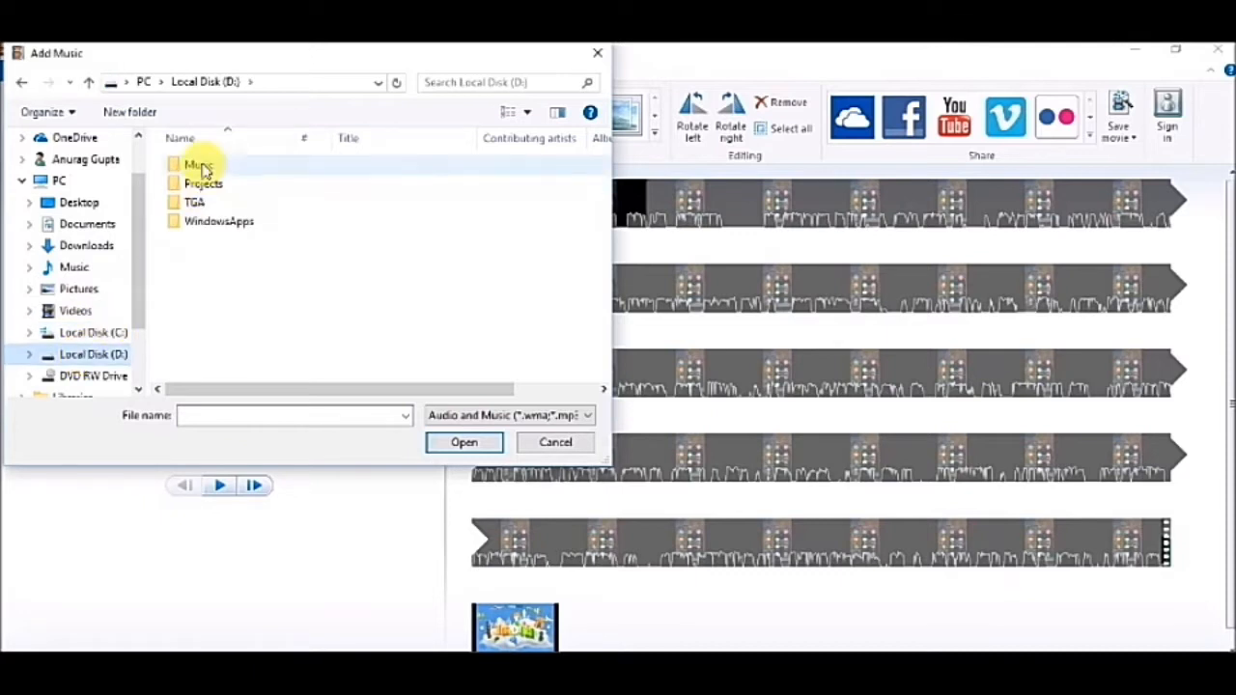
pyautogui.doubleClick(197, 164)
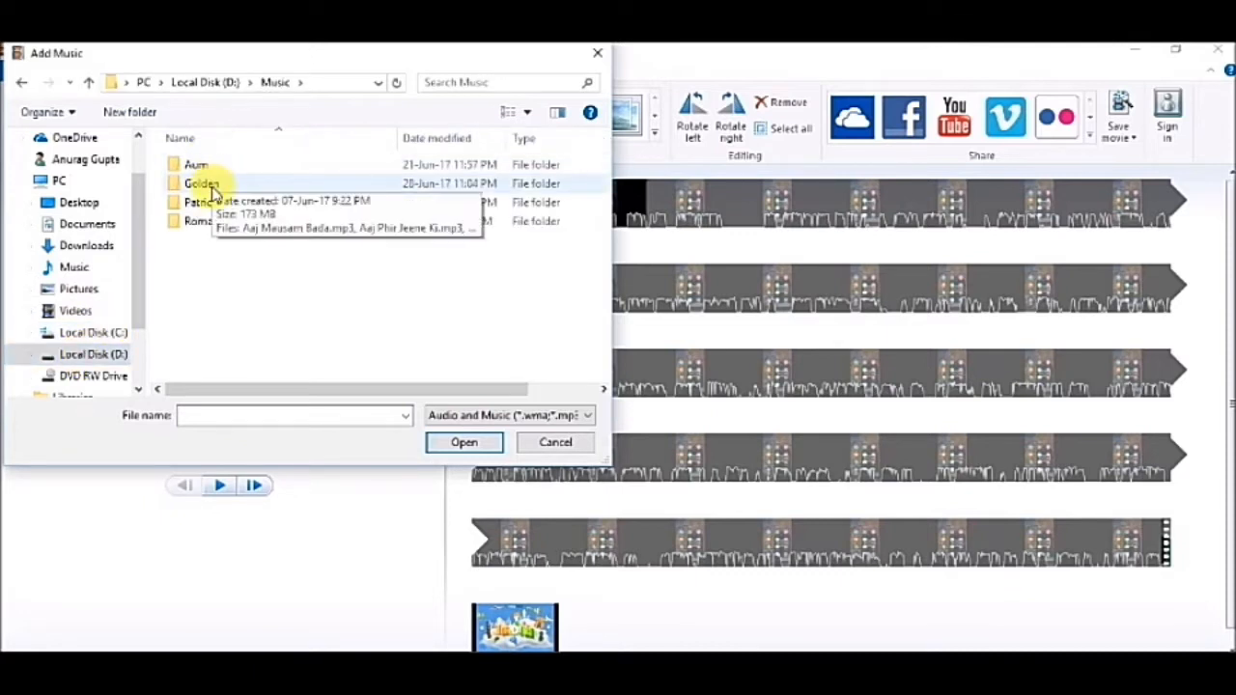
pyautogui.doubleClick(201, 181)
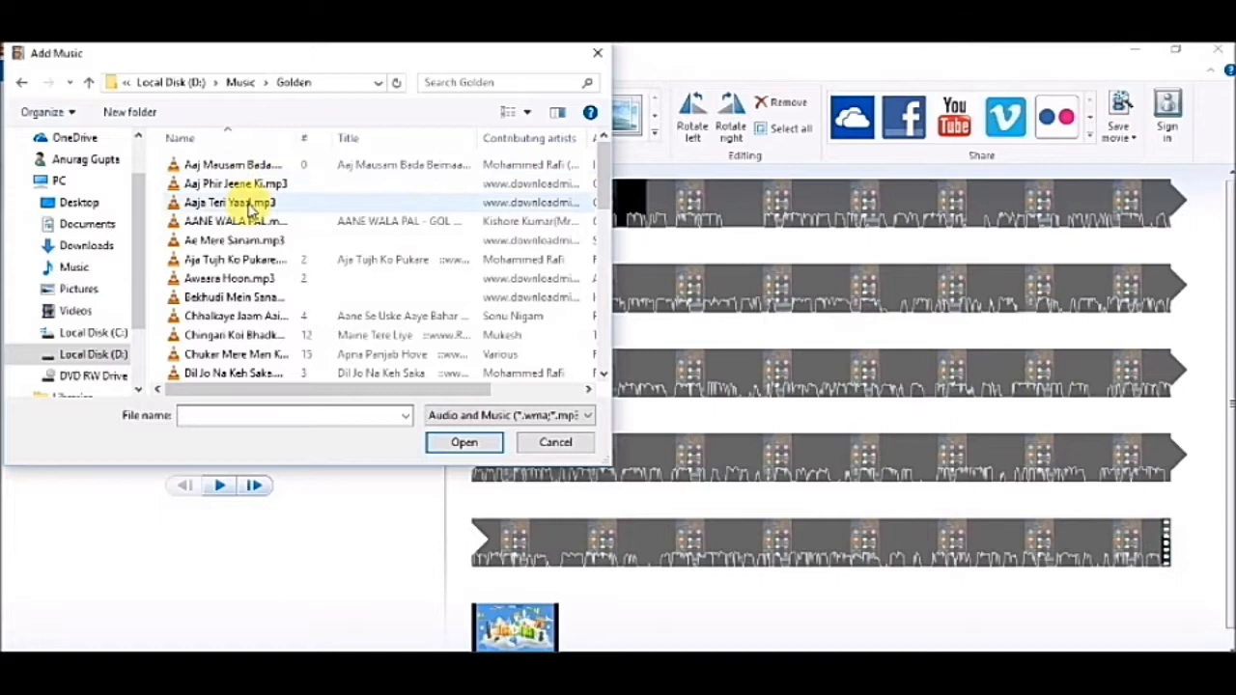
pyautogui.click(230, 278)
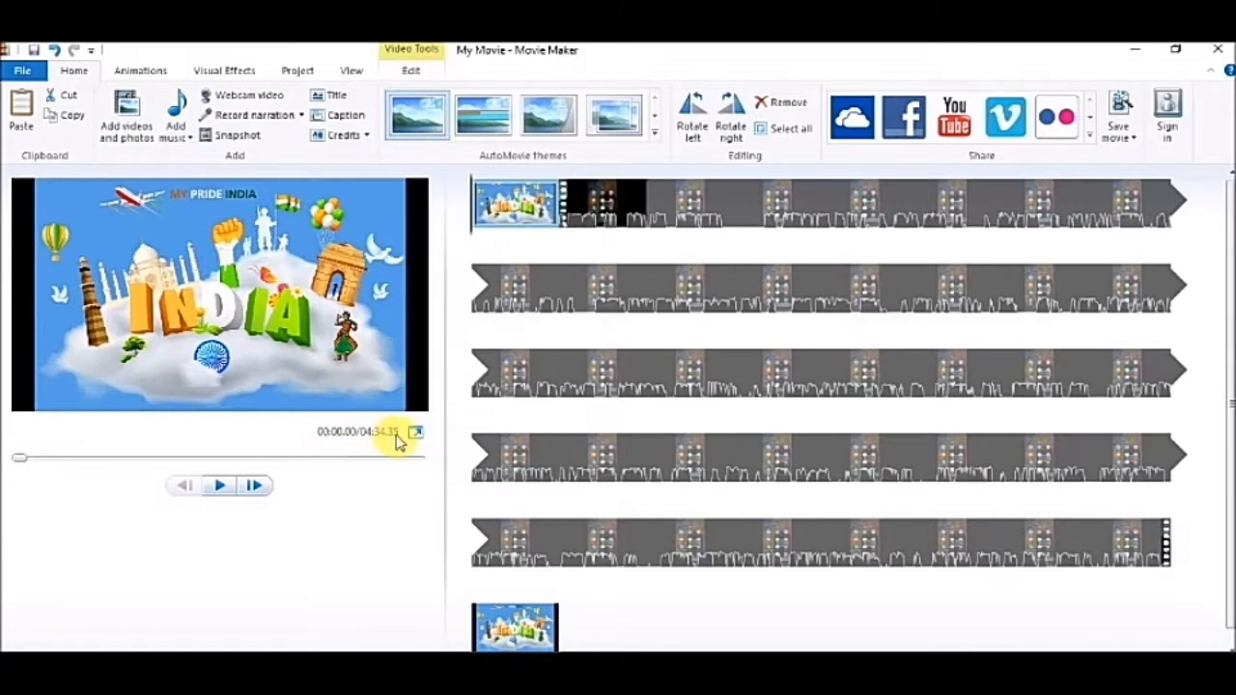
pyautogui.moveTo(178, 116)
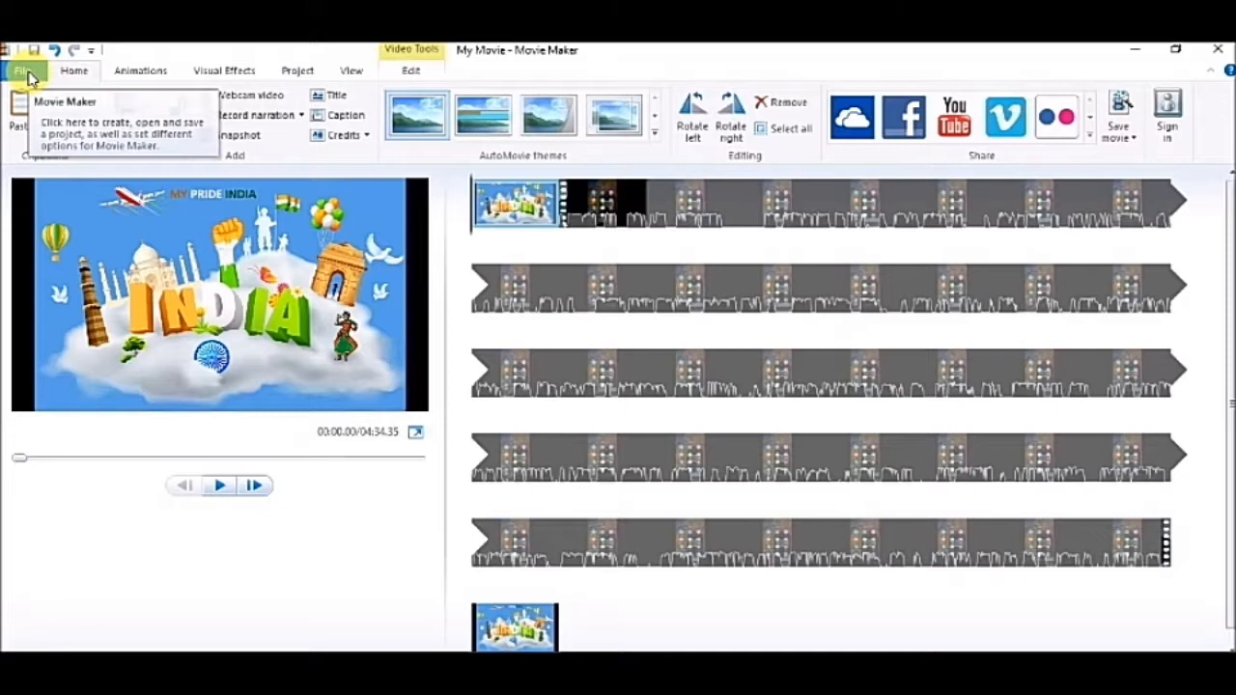
# Dismiss the trial-version notice with Later and close the My Movie project
pyautogui.click(21, 70)
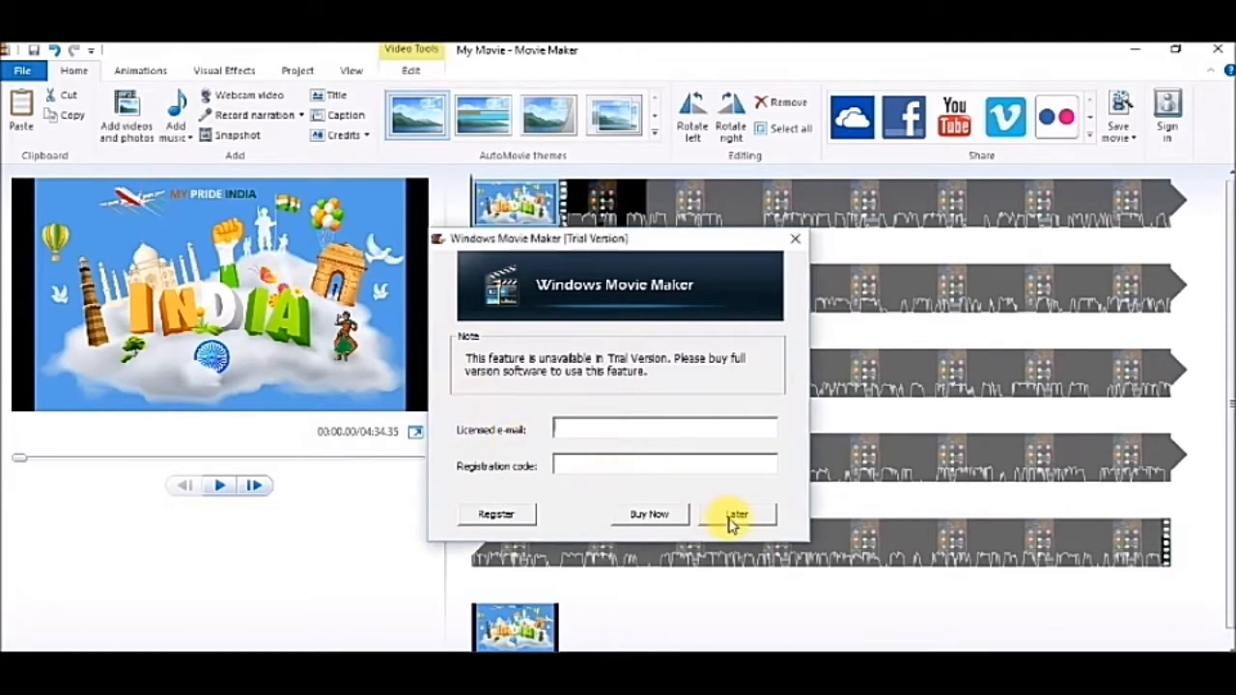
pyautogui.click(736, 514)
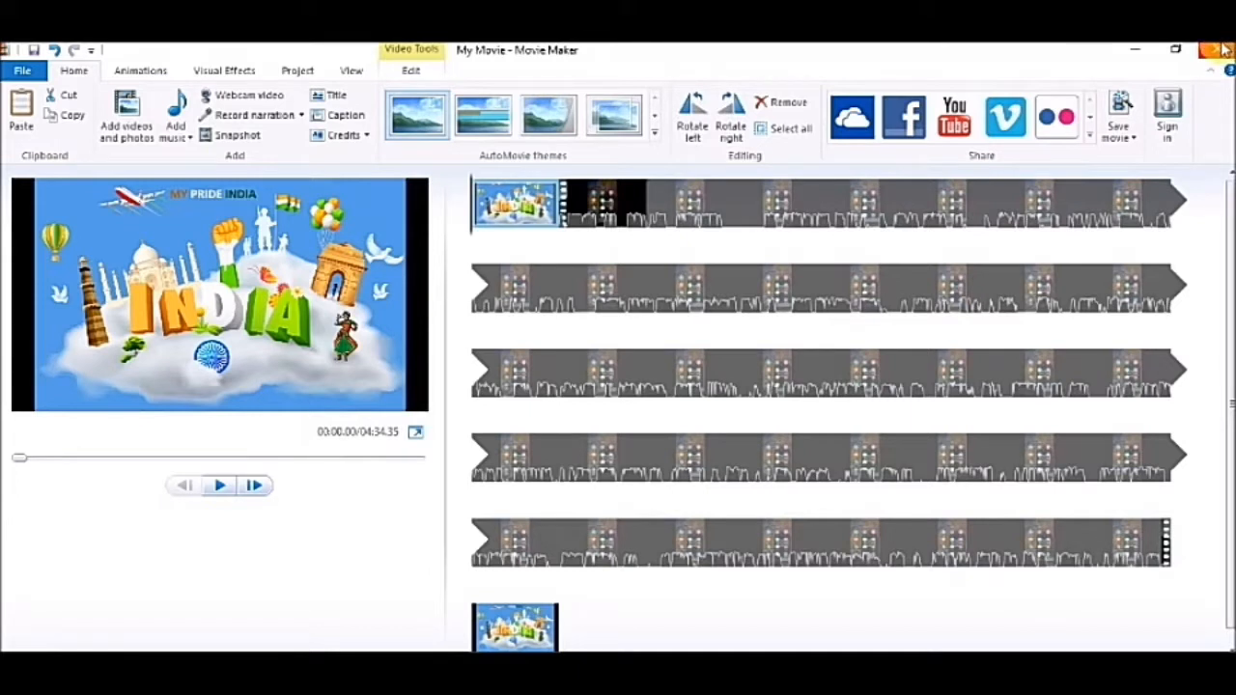
pyautogui.click(1219, 50)
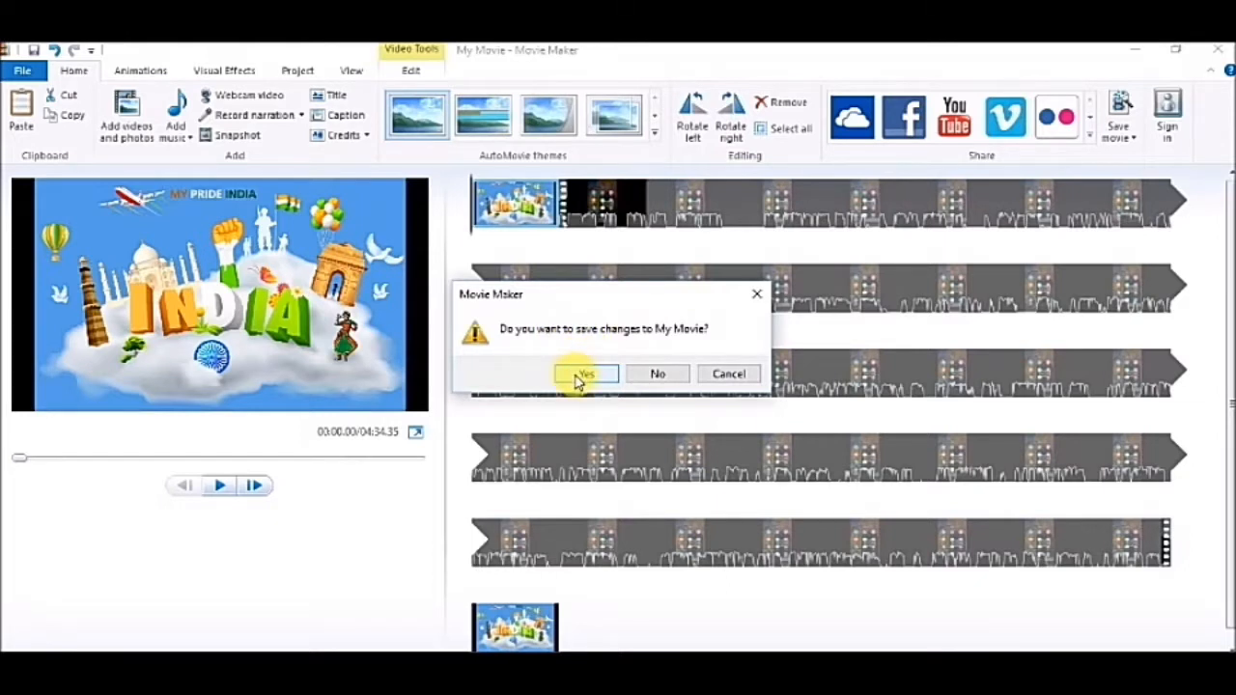
# Save changes as MPI.wlmp on the Desktop and let Movie Maker close
pyautogui.click(585, 375)
pyautogui.write('MPI.wlmp')
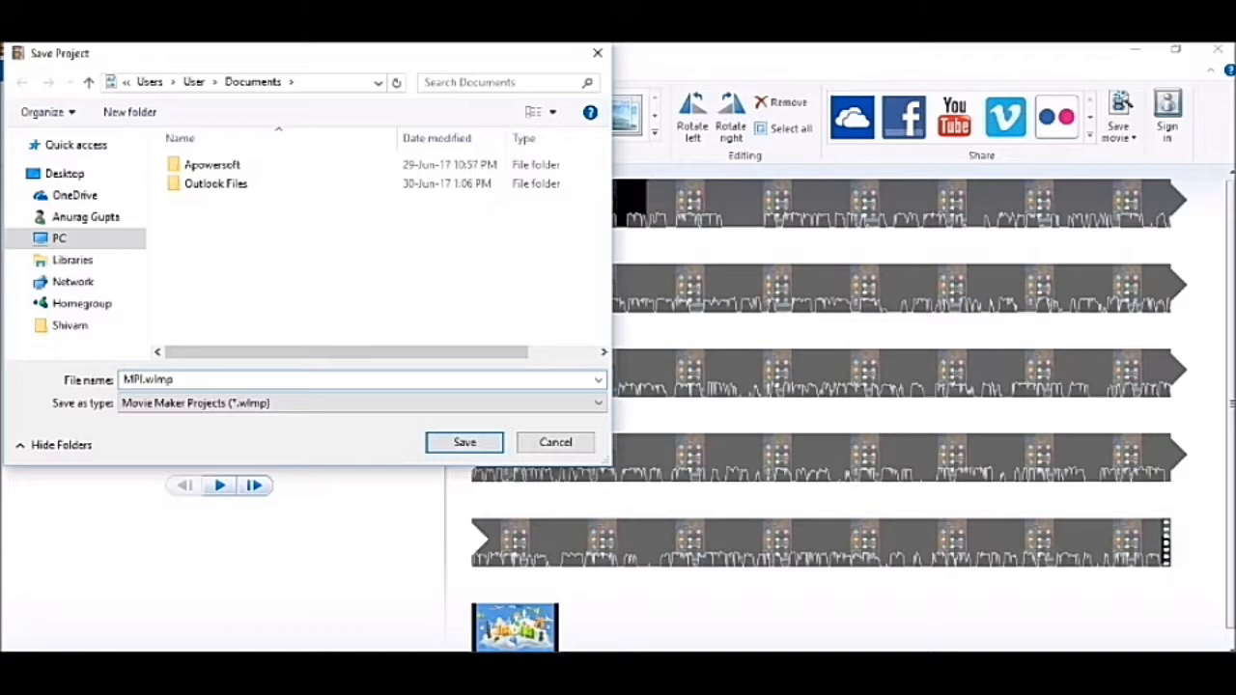
pyautogui.click(58, 239)
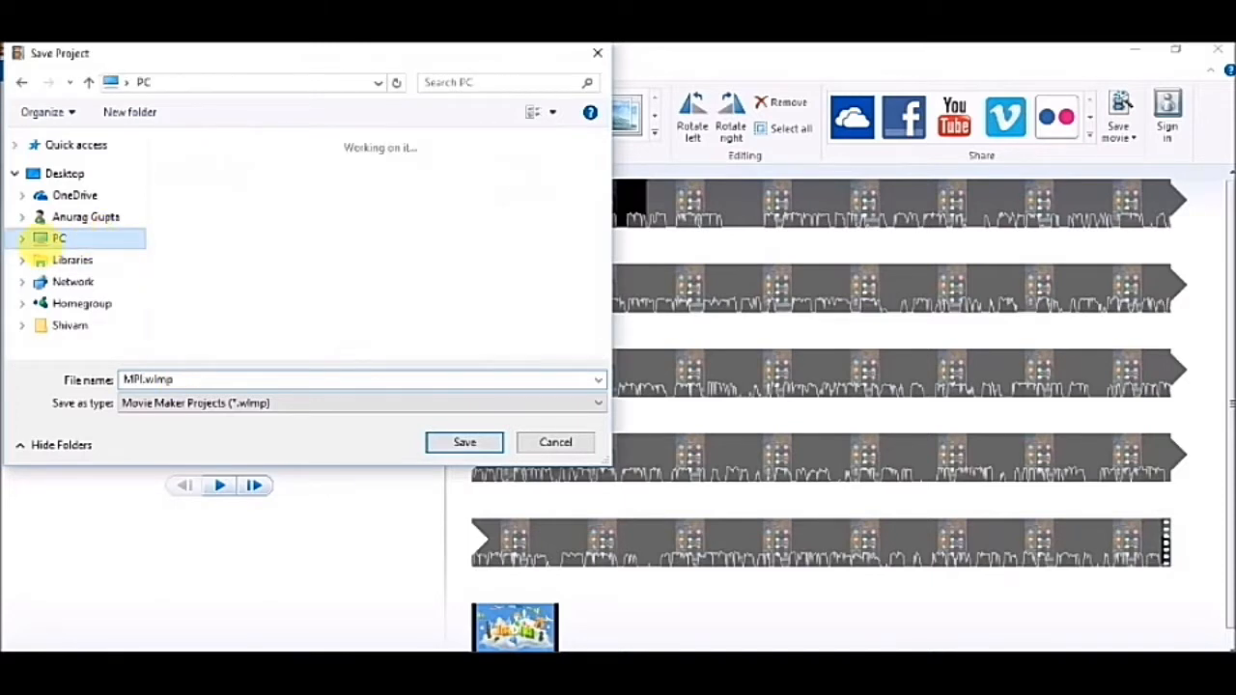
pyautogui.click(60, 237)
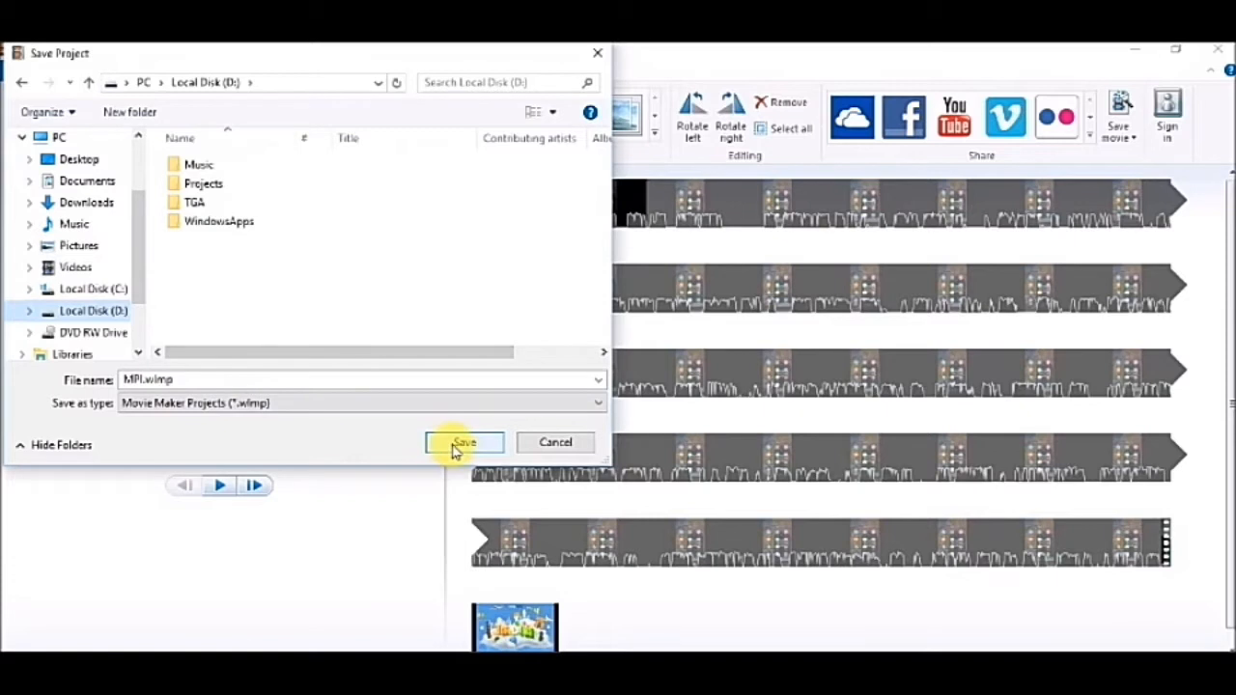
pyautogui.moveTo(81, 159)
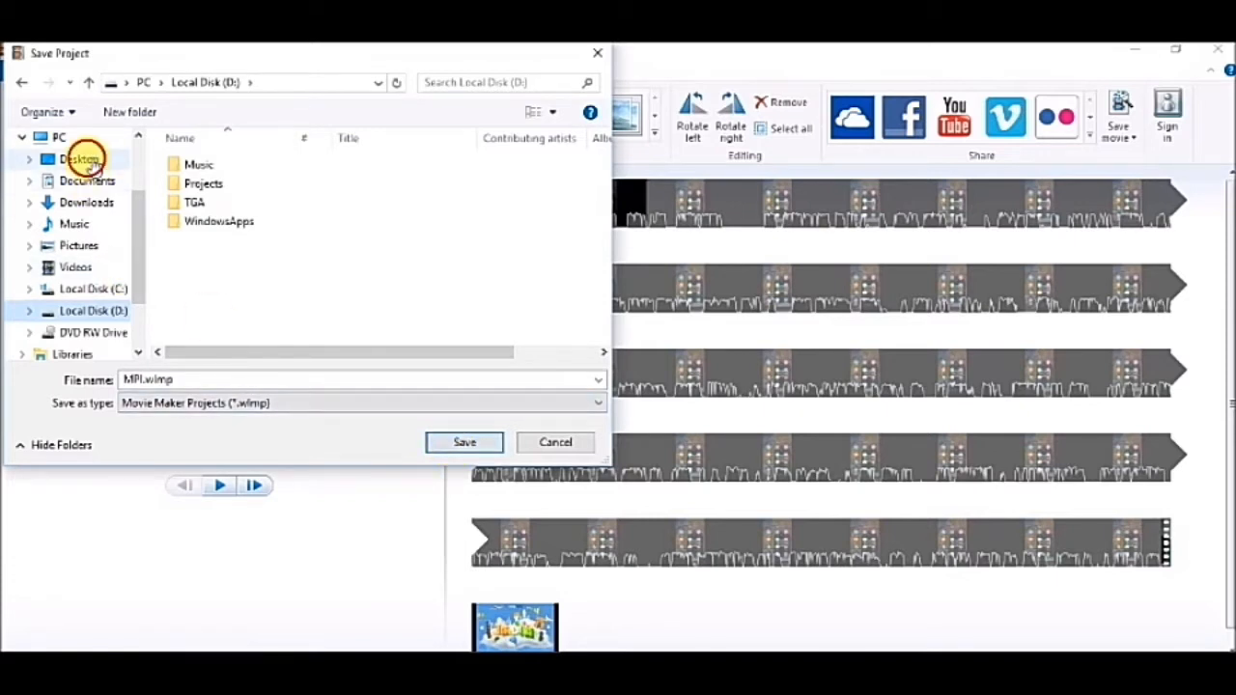
pyautogui.click(464, 440)
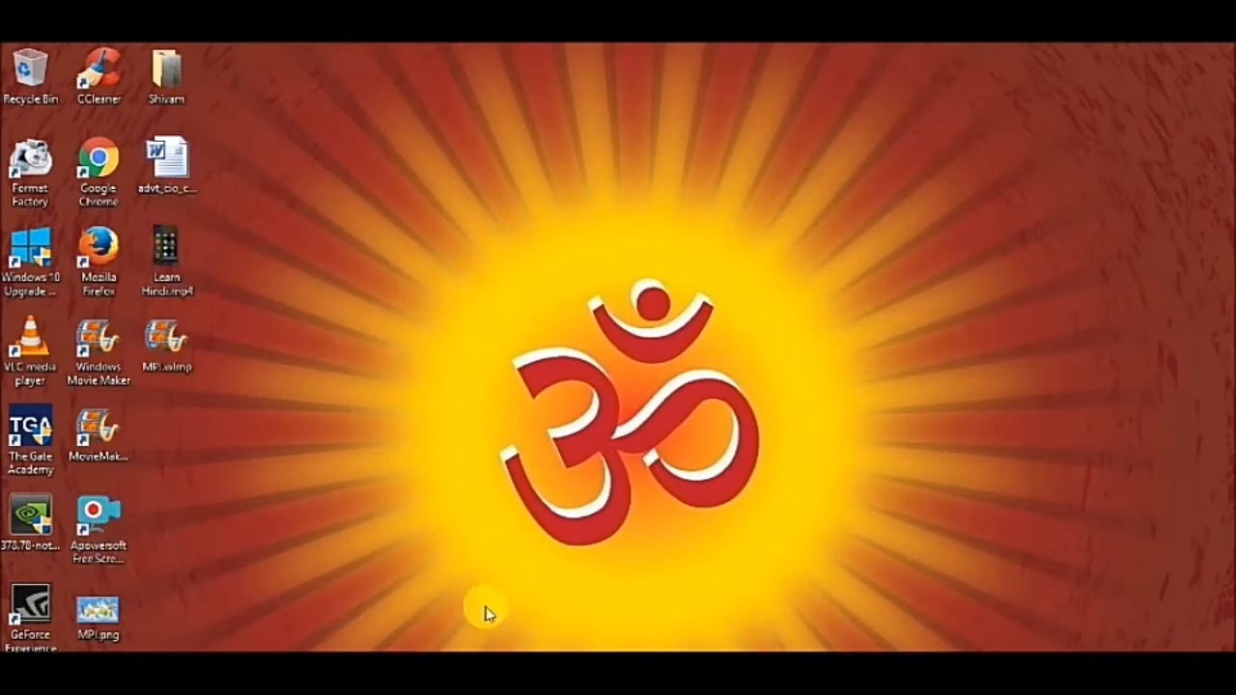
# Reopen MPI.wlmp from the desktop to reload the project in Movie Maker
pyautogui.click(99, 429)
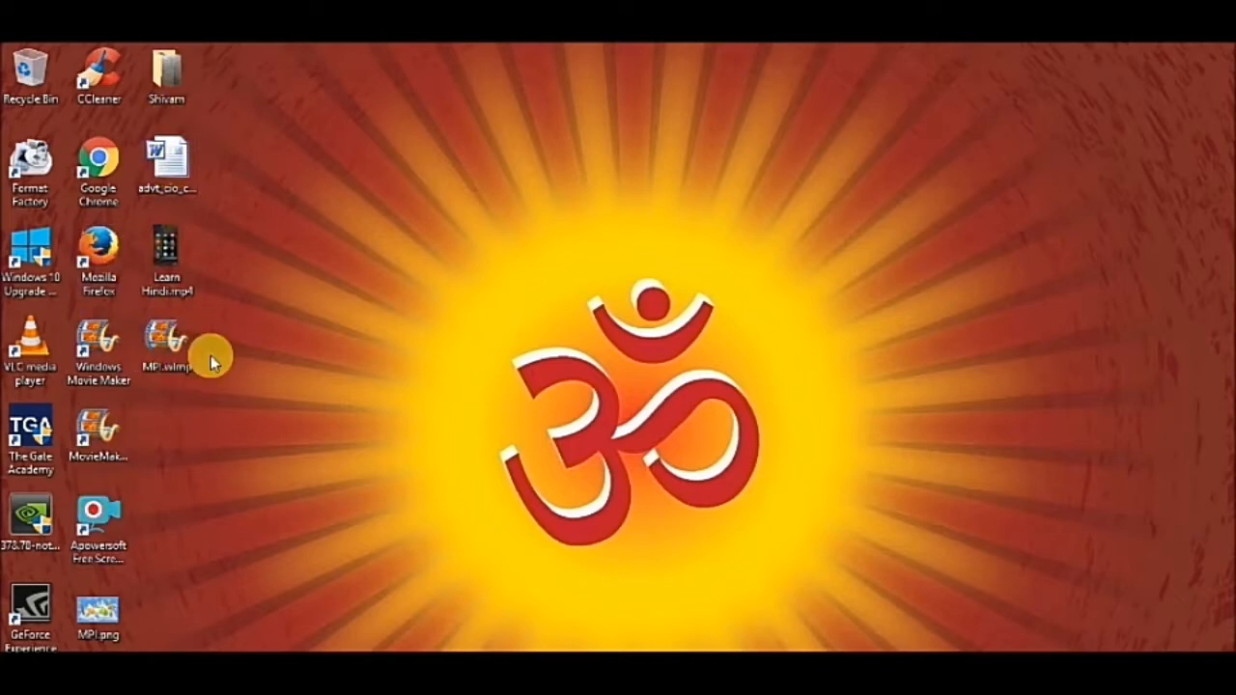
pyautogui.click(166, 348)
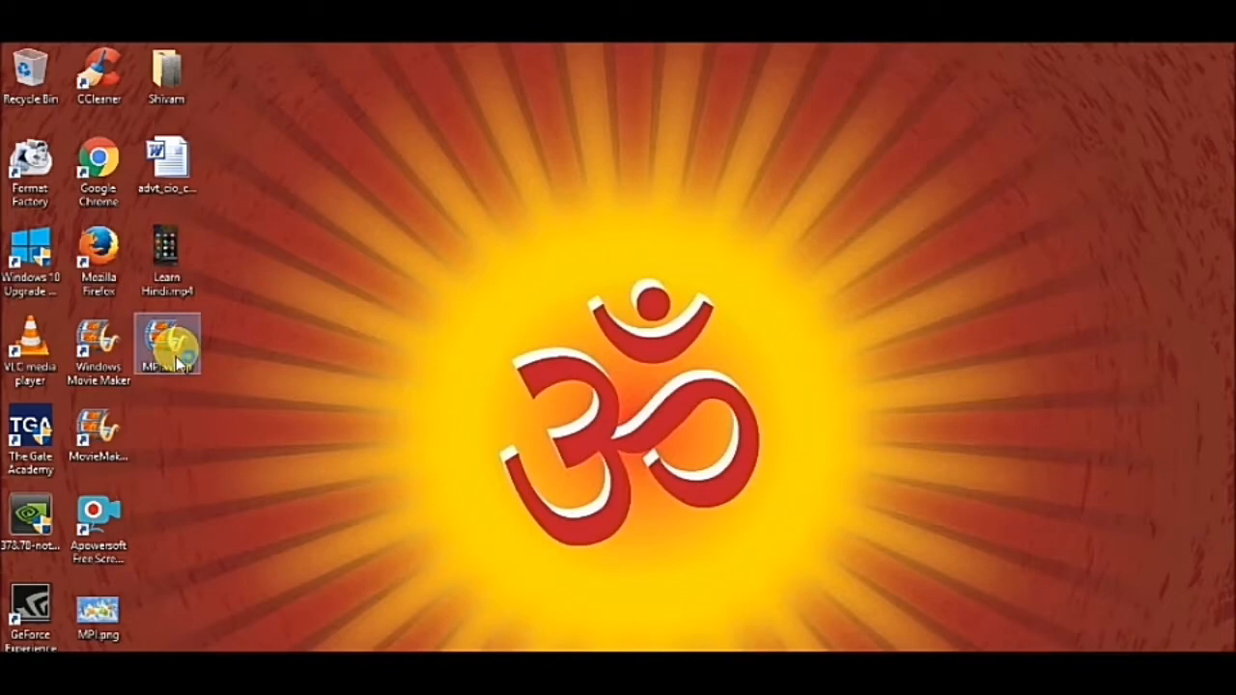
pyautogui.doubleClick(166, 344)
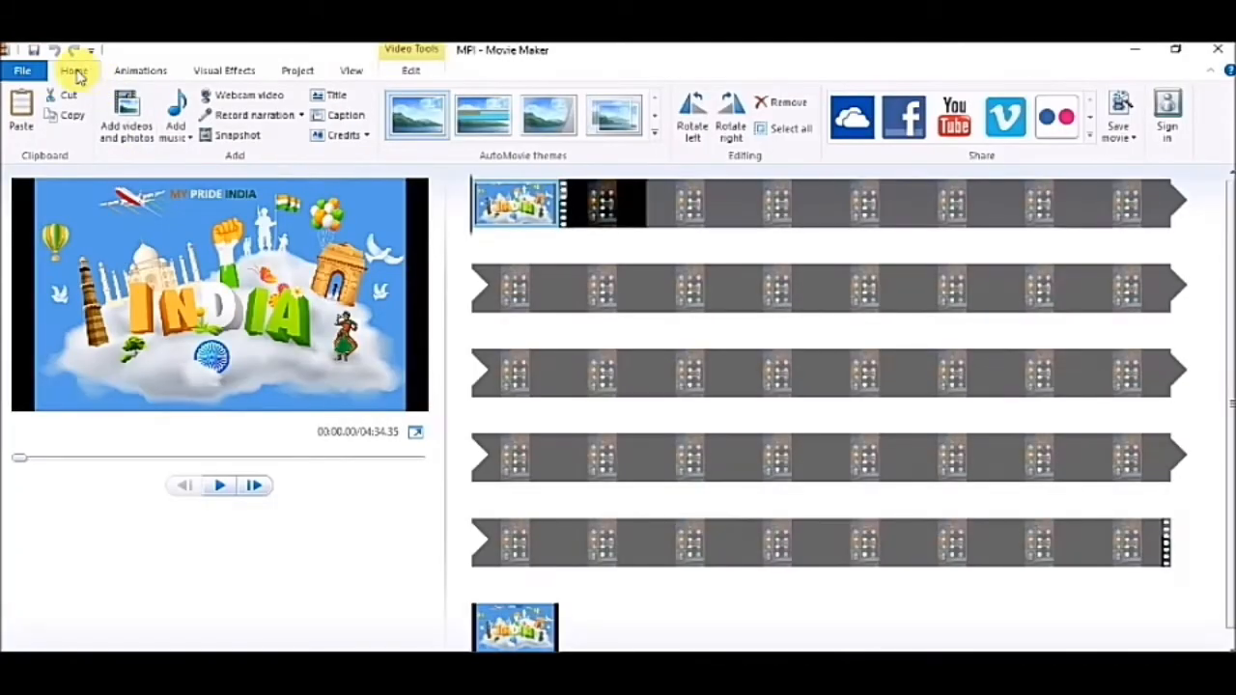
# Export the movie as MPI.mp4 to the Desktop via Save movie
pyautogui.click(22, 70)
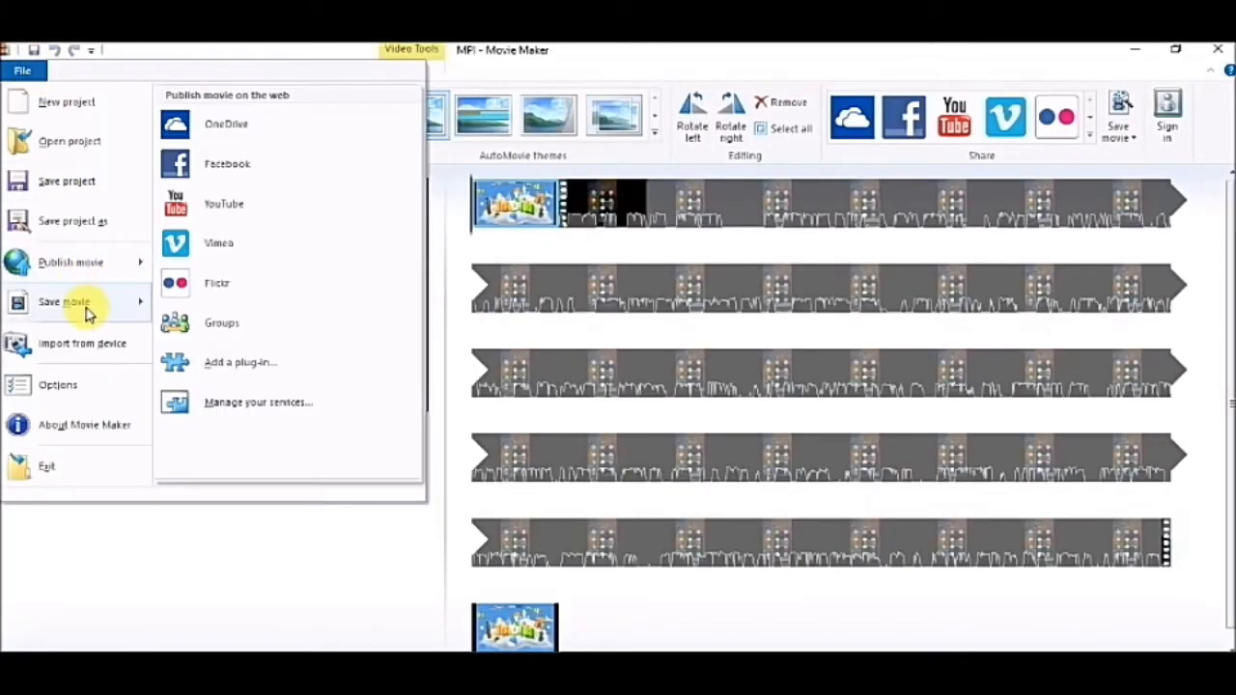
pyautogui.click(21, 69)
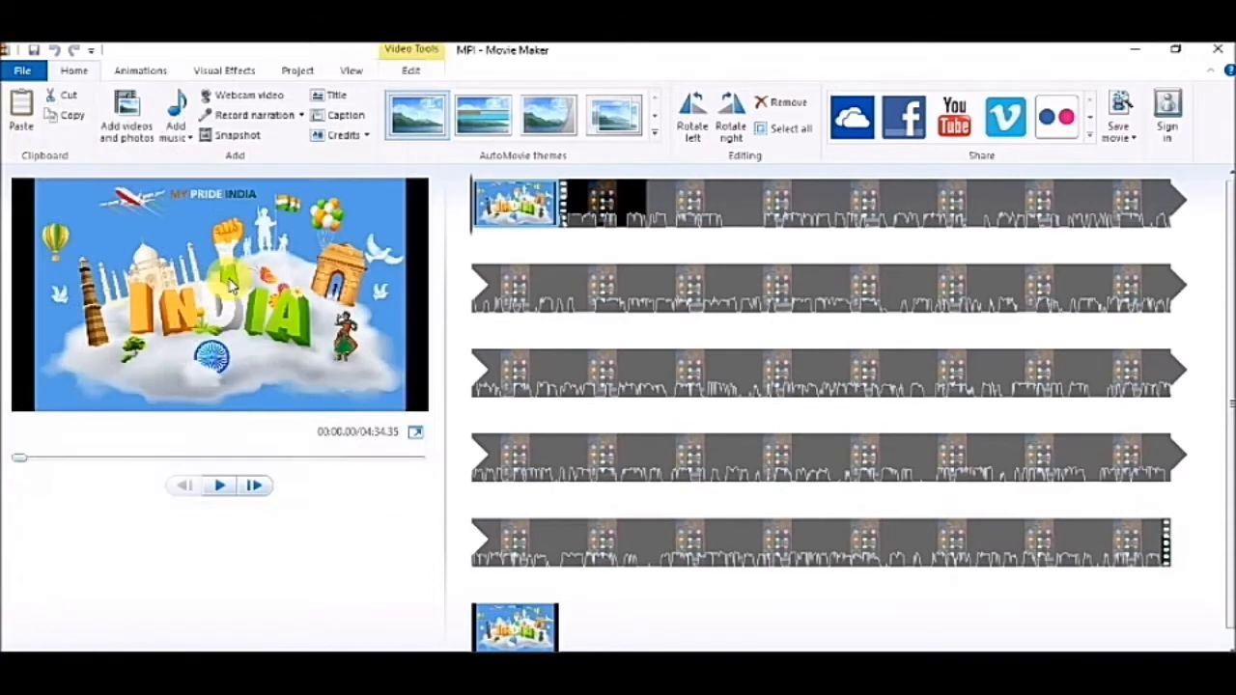
pyautogui.click(1120, 116)
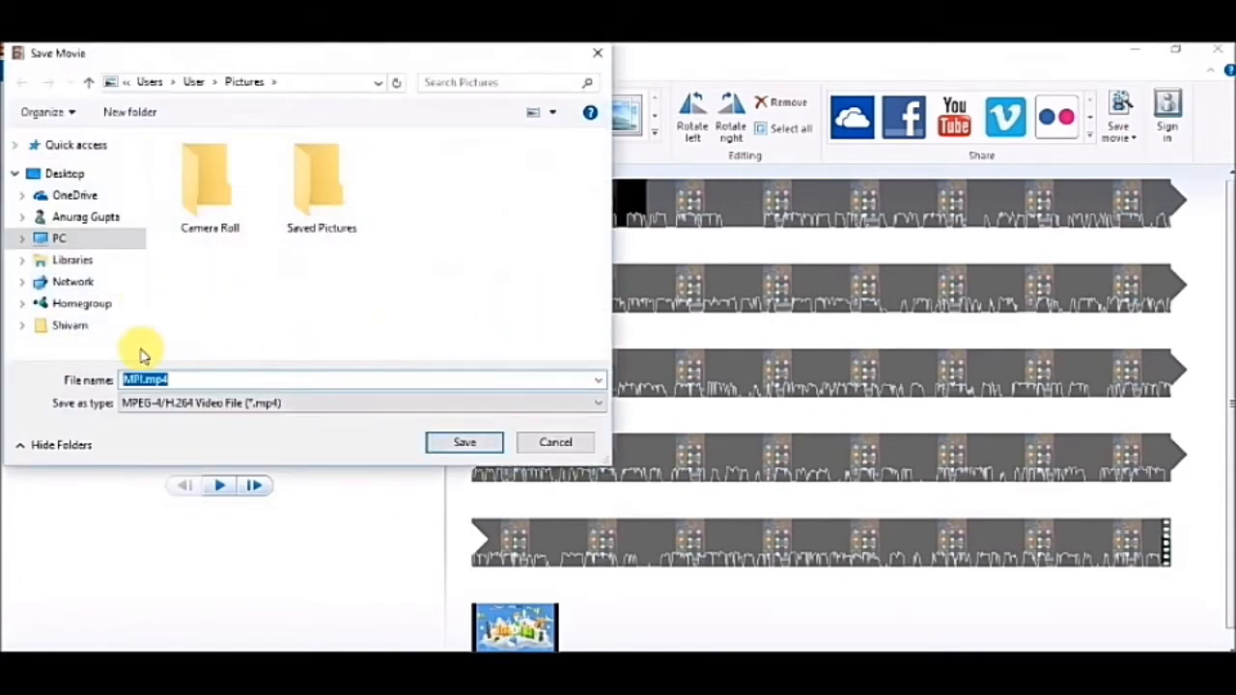
pyautogui.click(65, 174)
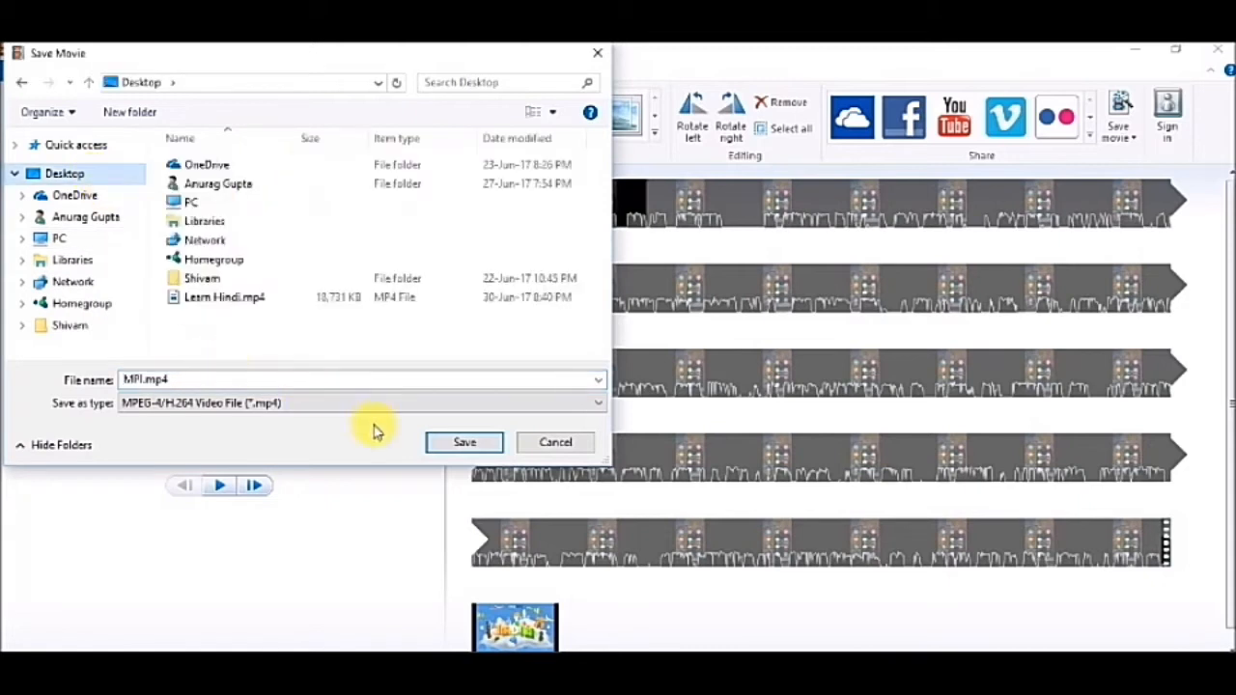
pyautogui.click(464, 441)
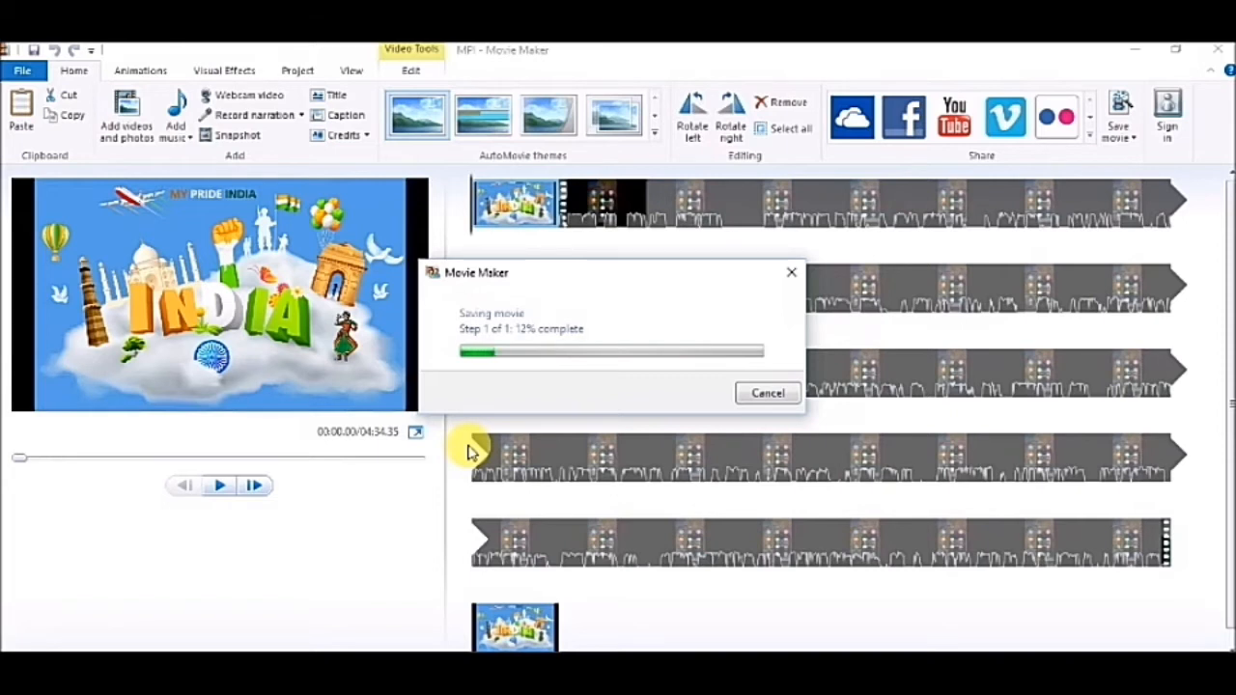
pyautogui.moveTo(541, 522)
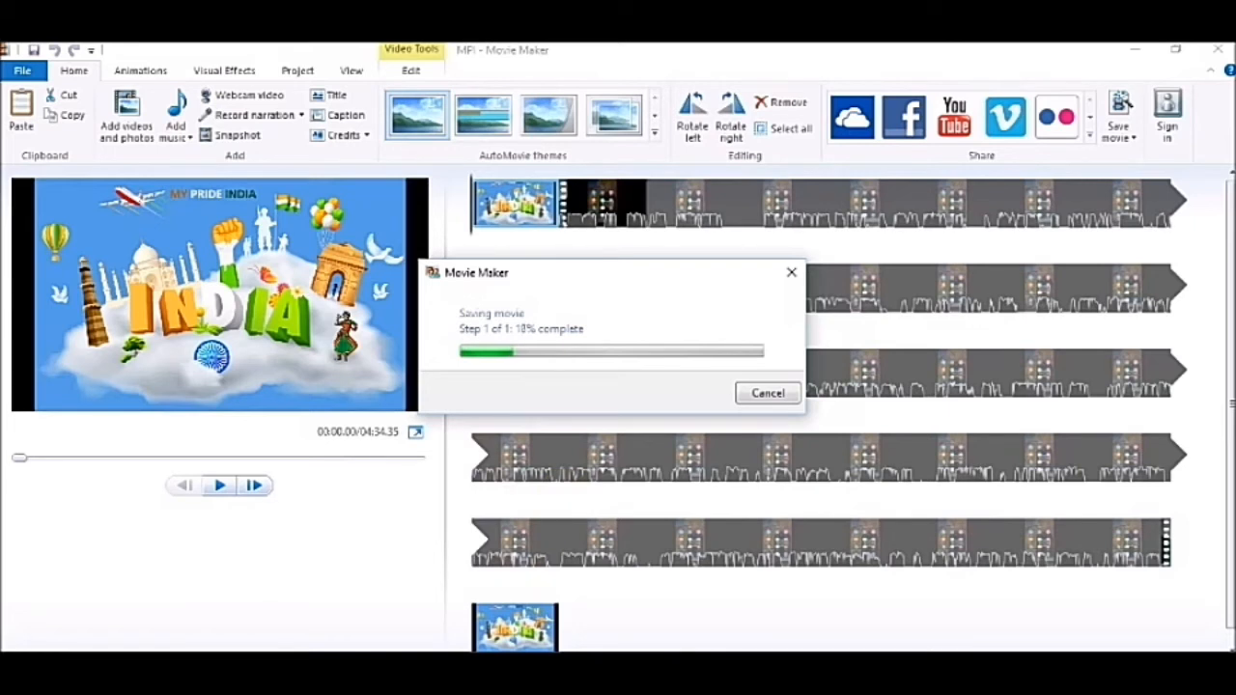
pyautogui.moveTo(567, 645)
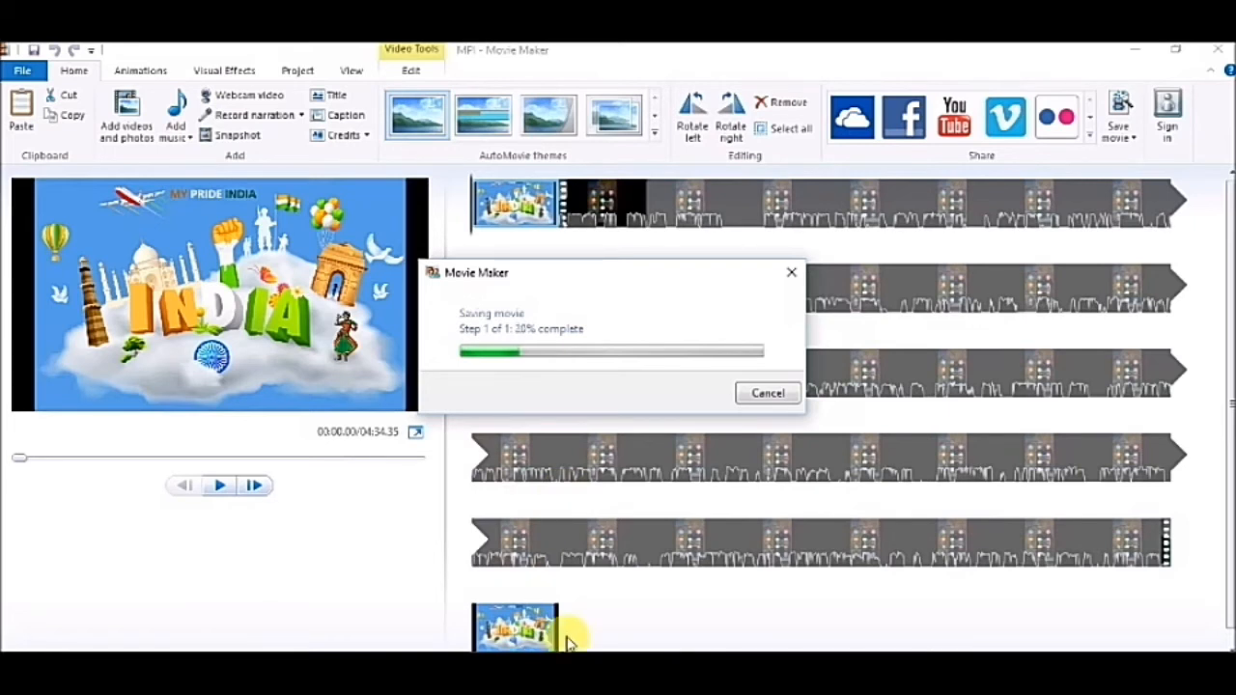